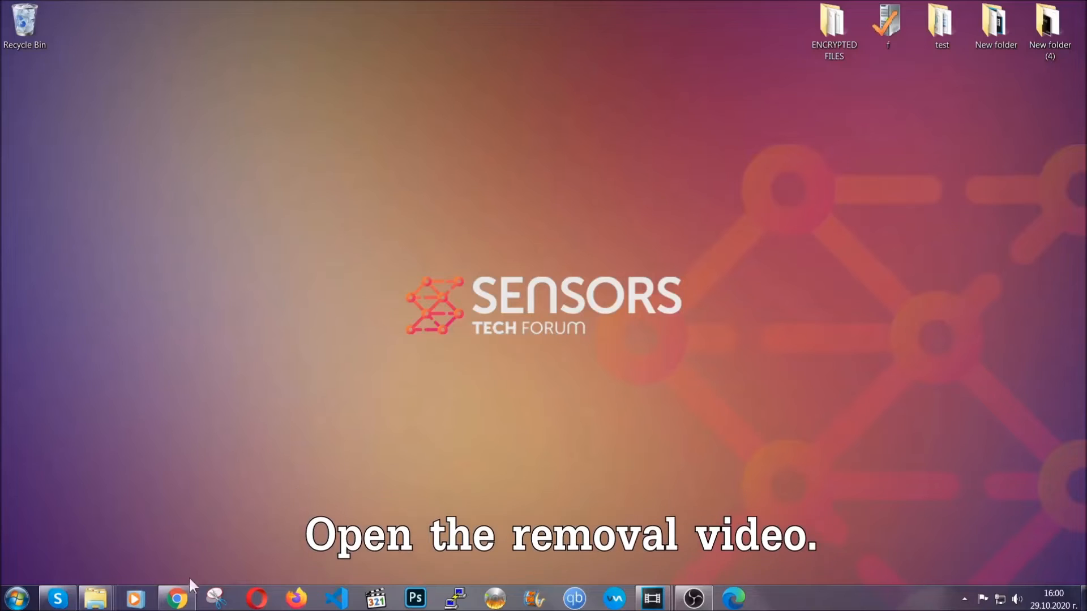
- Open the adware removal video's full guide and start downloading the SpyHunter 5 installer
{"action": "left_click", "coordinate": [176, 598]}
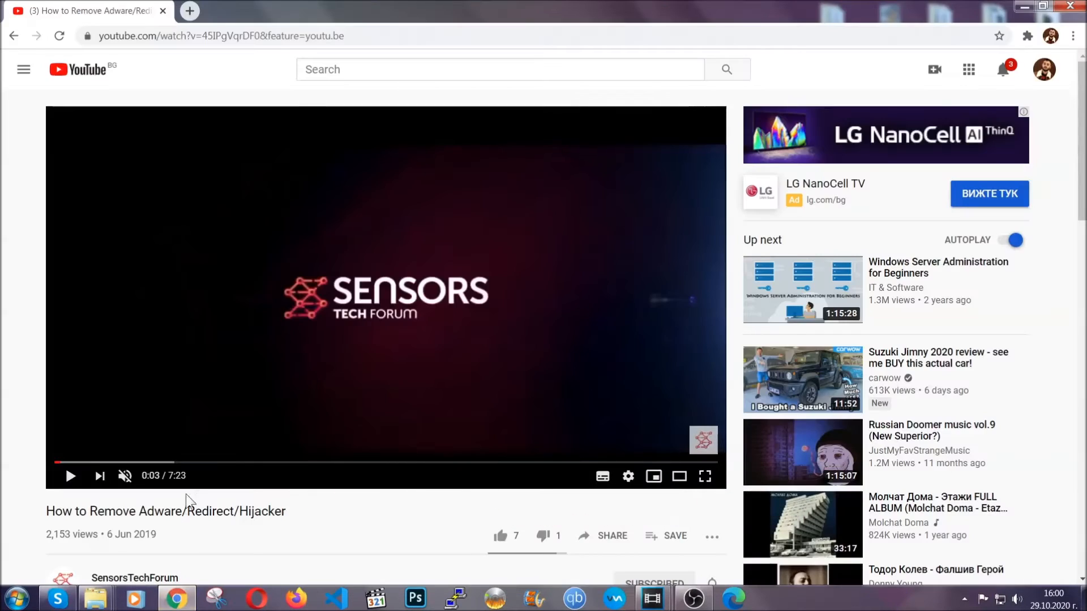
{"action": "scroll", "scroll_direction": "down", "scroll_amount": 3}
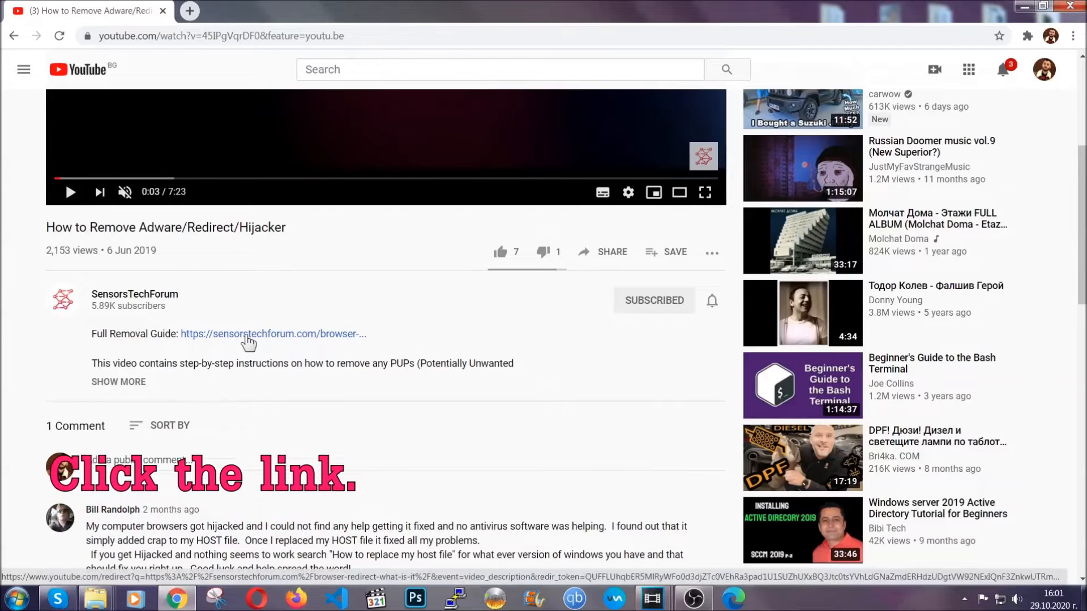
{"action": "left_click", "coordinate": [272, 334]}
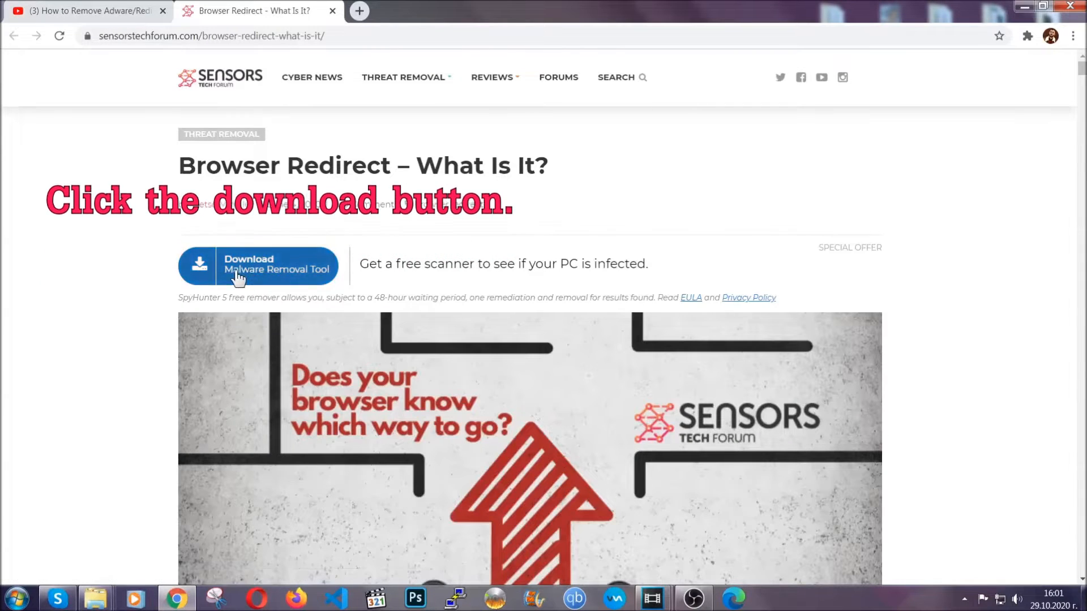
{"action": "left_click", "coordinate": [257, 266]}
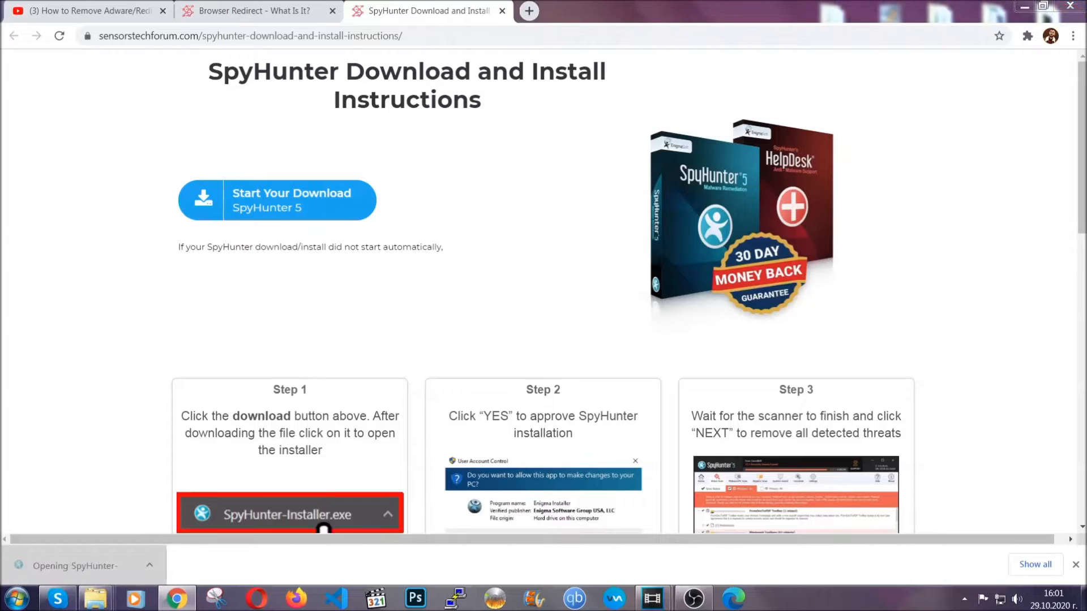
- Install SpyHunter 5 in English and proceed past the scan result listing Keygen.exe
{"action": "left_click", "coordinate": [280, 514]}
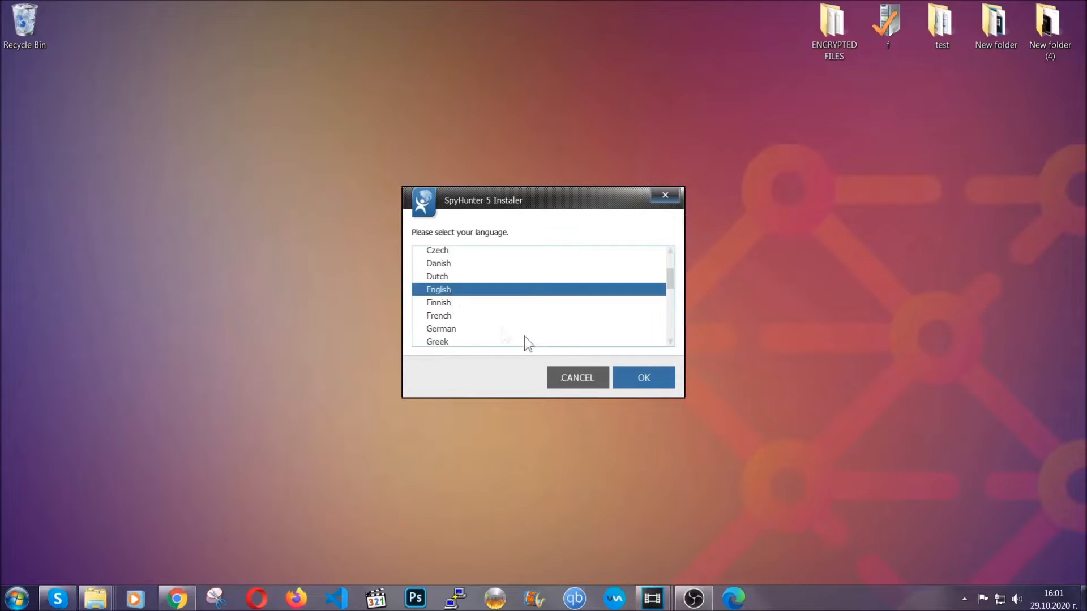
{"action": "left_click", "coordinate": [642, 377]}
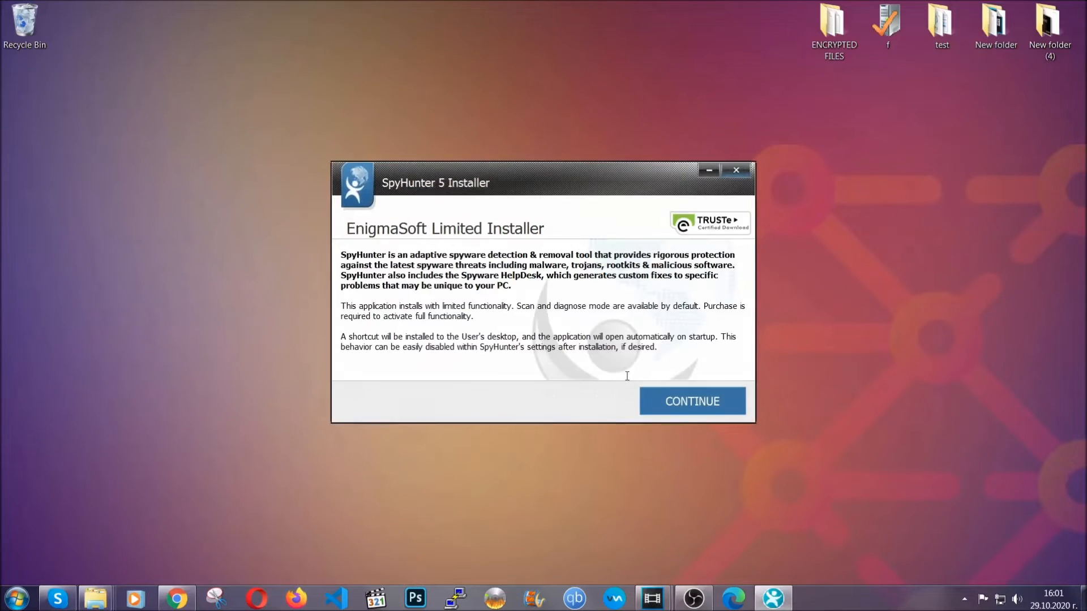
{"action": "left_click", "coordinate": [691, 401]}
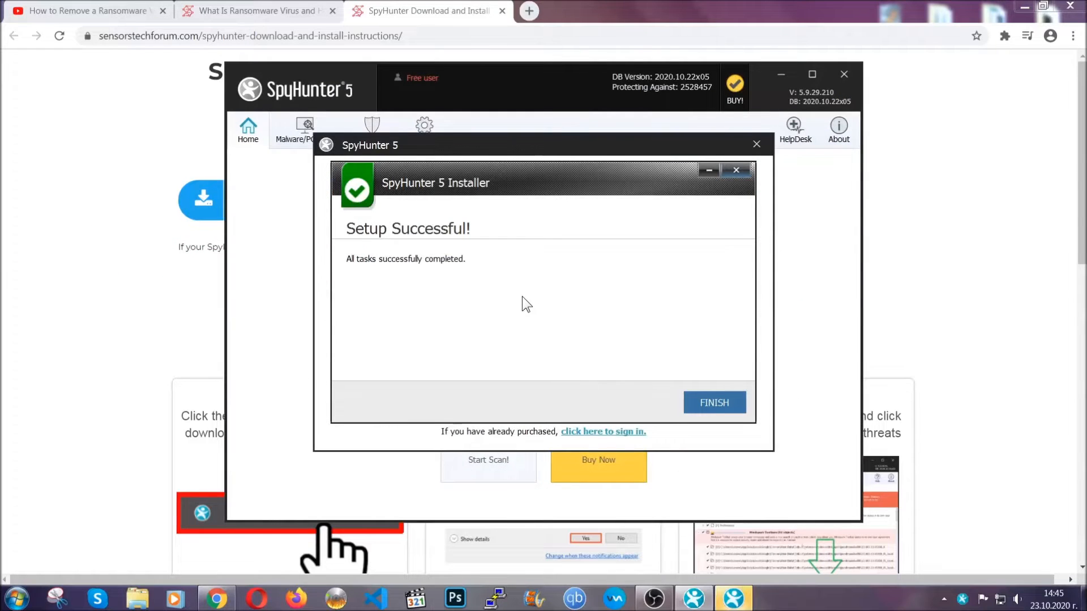
{"action": "left_click", "coordinate": [714, 402]}
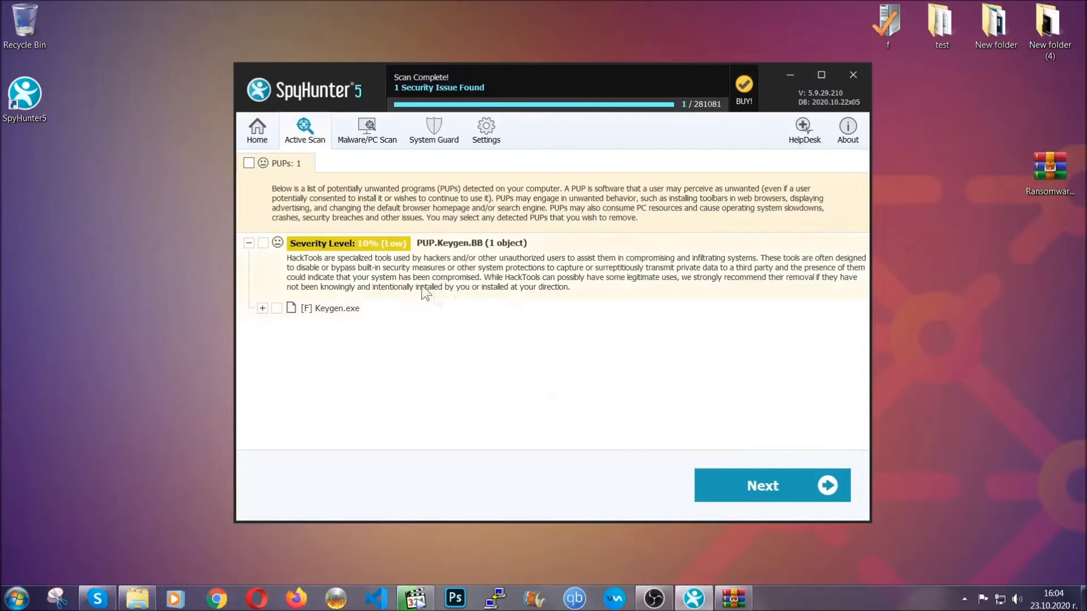
{"action": "left_click", "coordinate": [249, 163]}
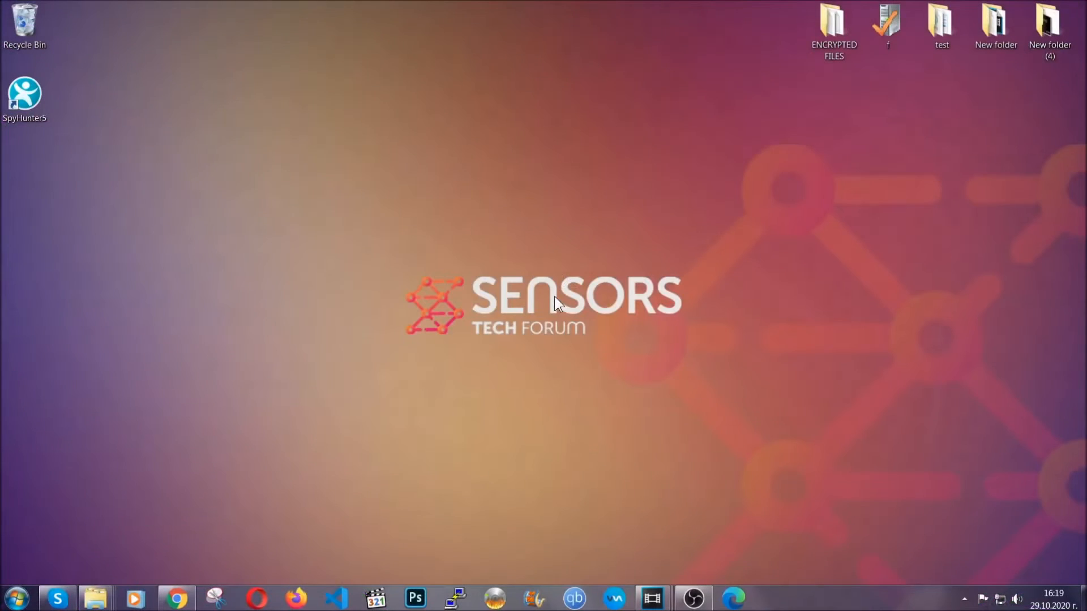
- Uninstall SUSPICIOUS PROGRAM through APPWIZ.CPL and dismiss the success message
{"action": "key", "text": "win+r"}
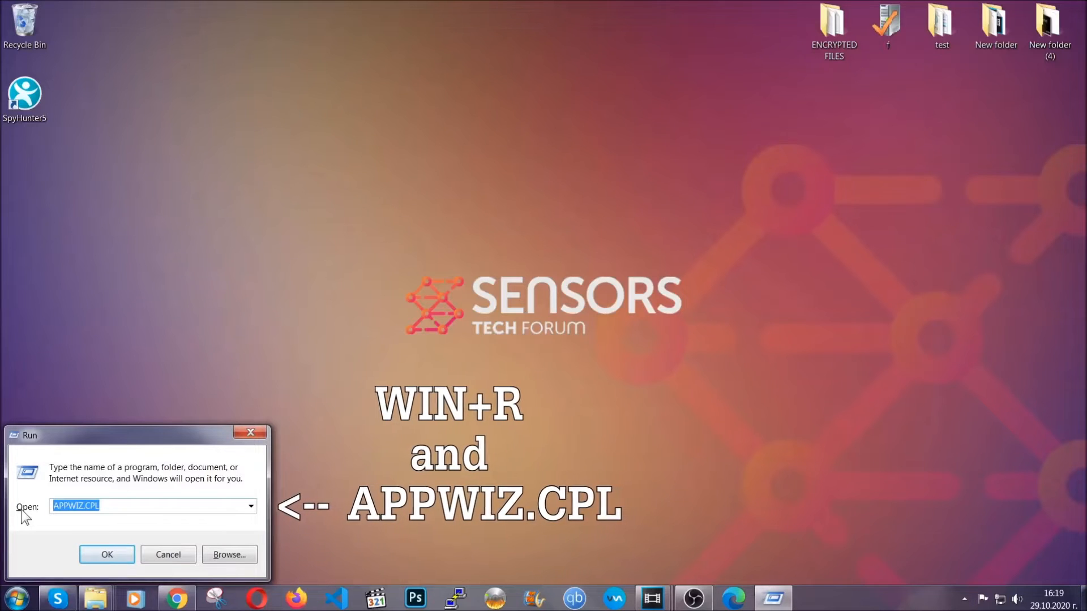
{"action": "left_click", "coordinate": [107, 554]}
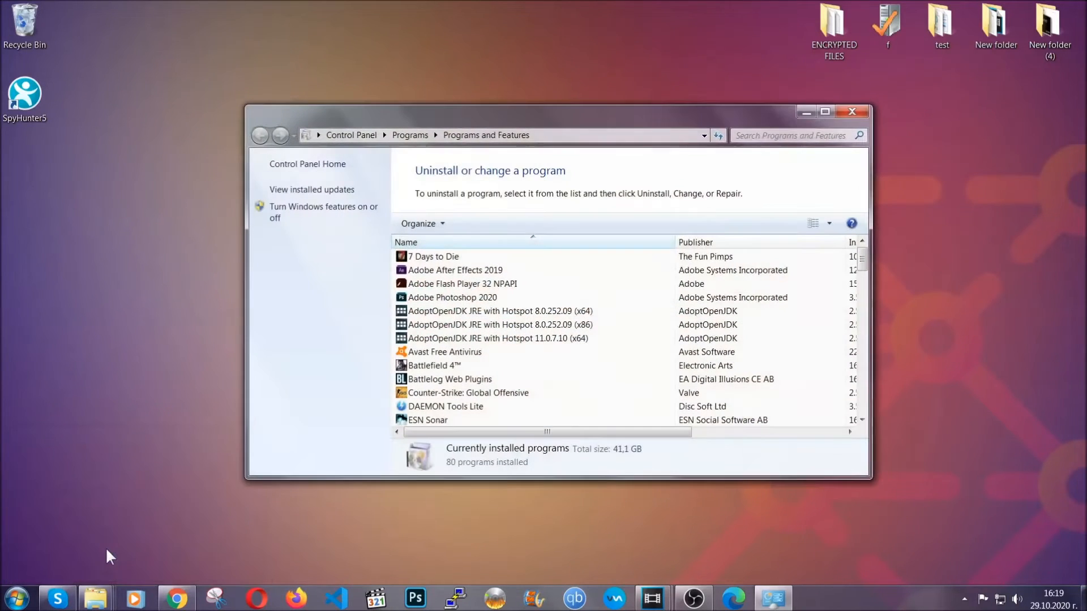
{"action": "scroll", "scroll_direction": "down", "scroll_amount": 3}
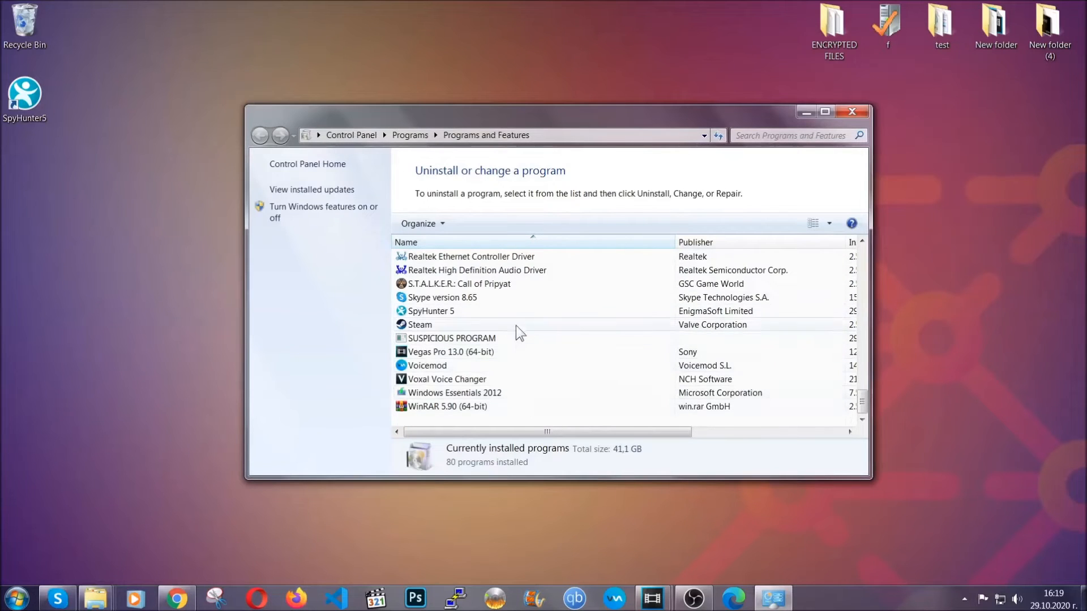
{"action": "left_click", "coordinate": [451, 338]}
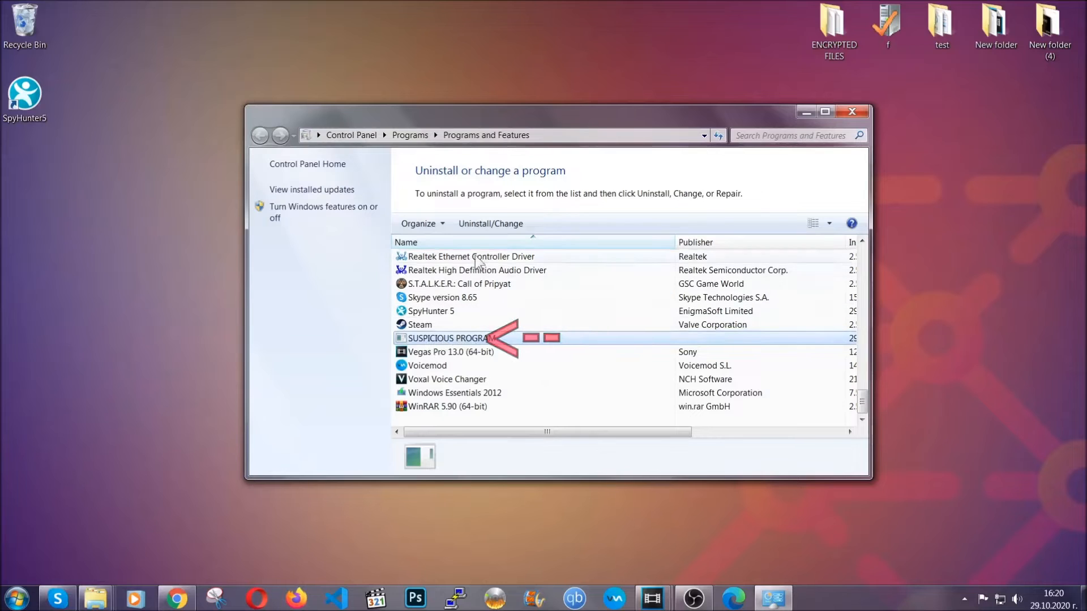
{"action": "left_click", "coordinate": [490, 223]}
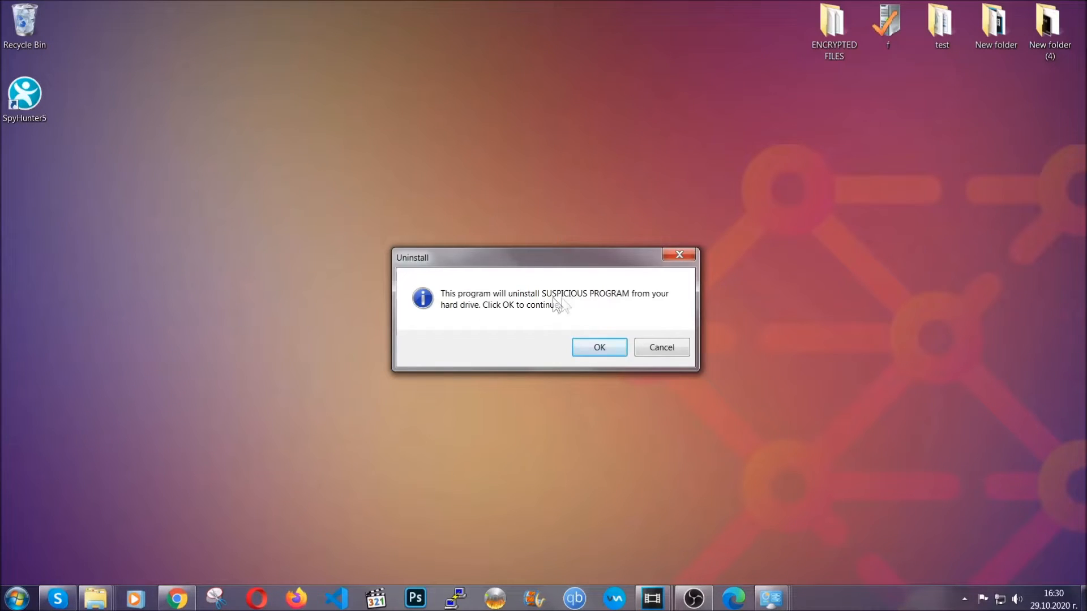
{"action": "left_click", "coordinate": [598, 347]}
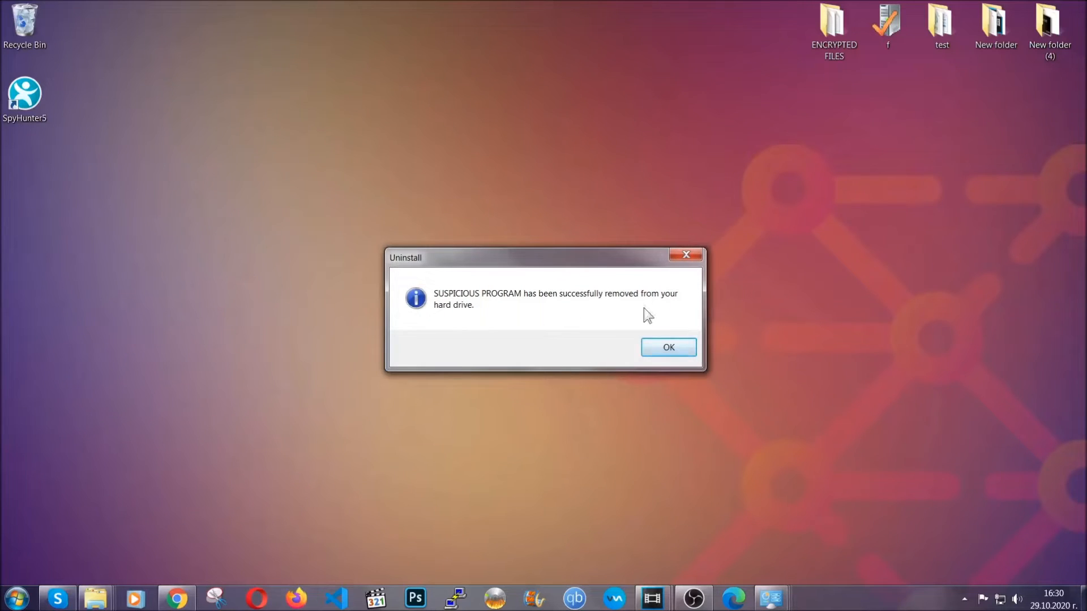
{"action": "left_click", "coordinate": [667, 347]}
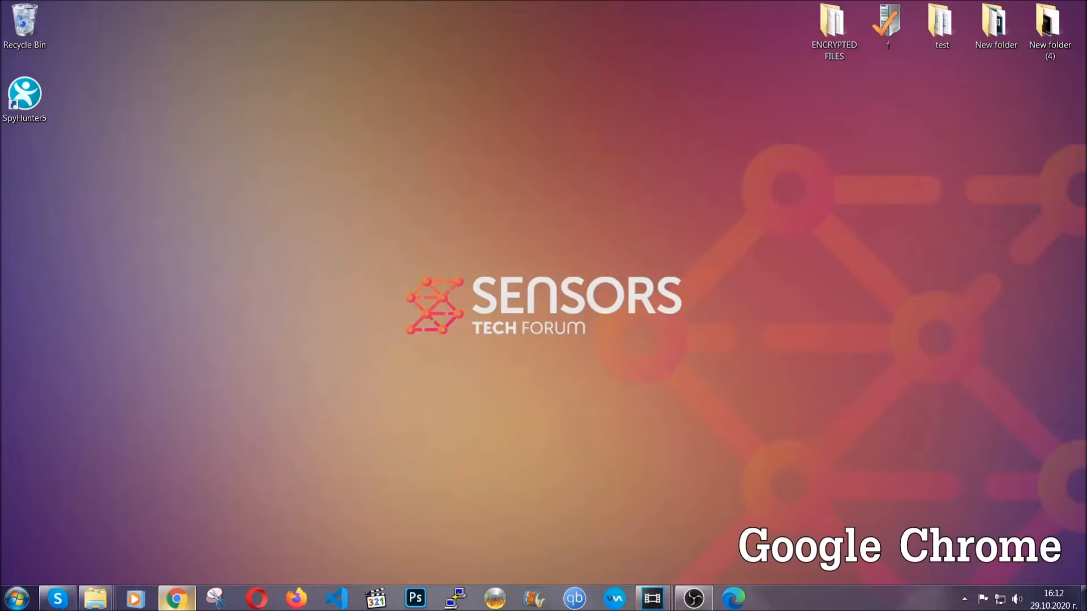
- Open Chrome and go to the chrome://settings/clearBrowserData page
{"action": "left_click", "coordinate": [176, 598]}
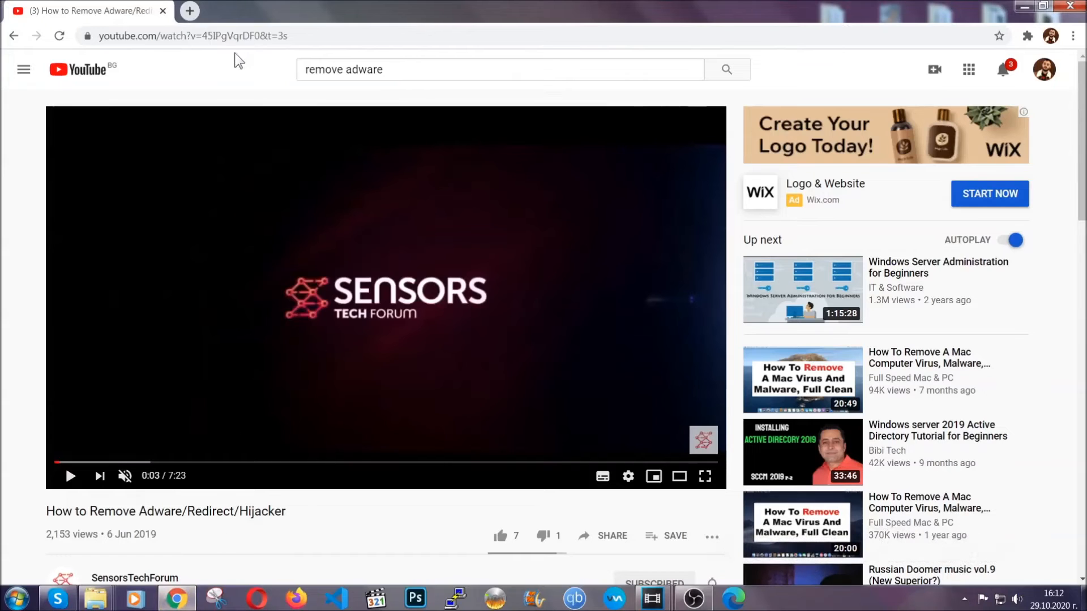
{"action": "type", "text": "chrome://settings/clearBrowserData"}
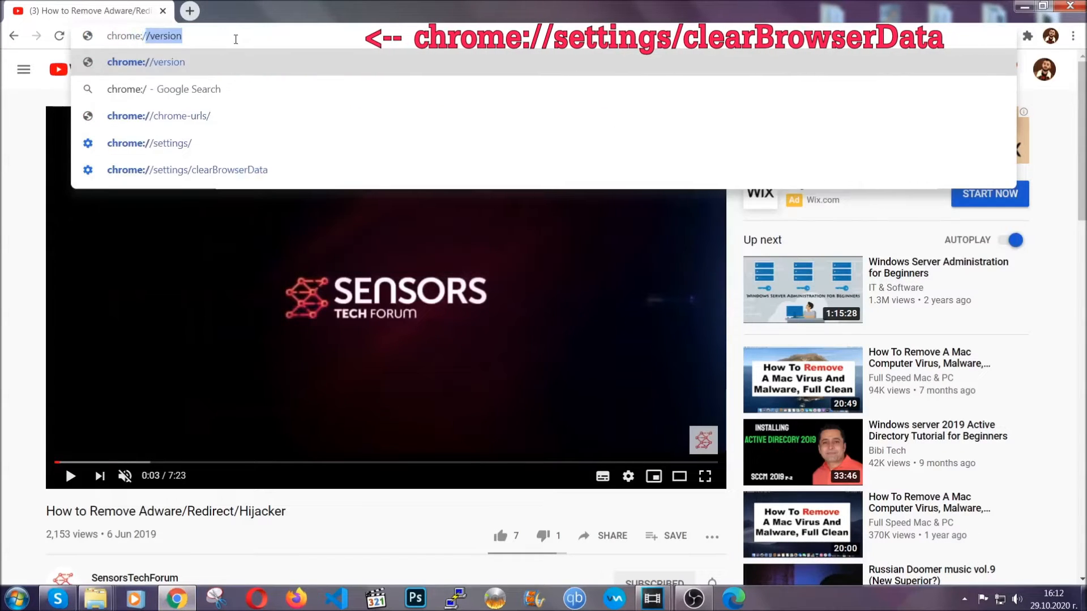
{"action": "type", "text": "chrome://settings"}
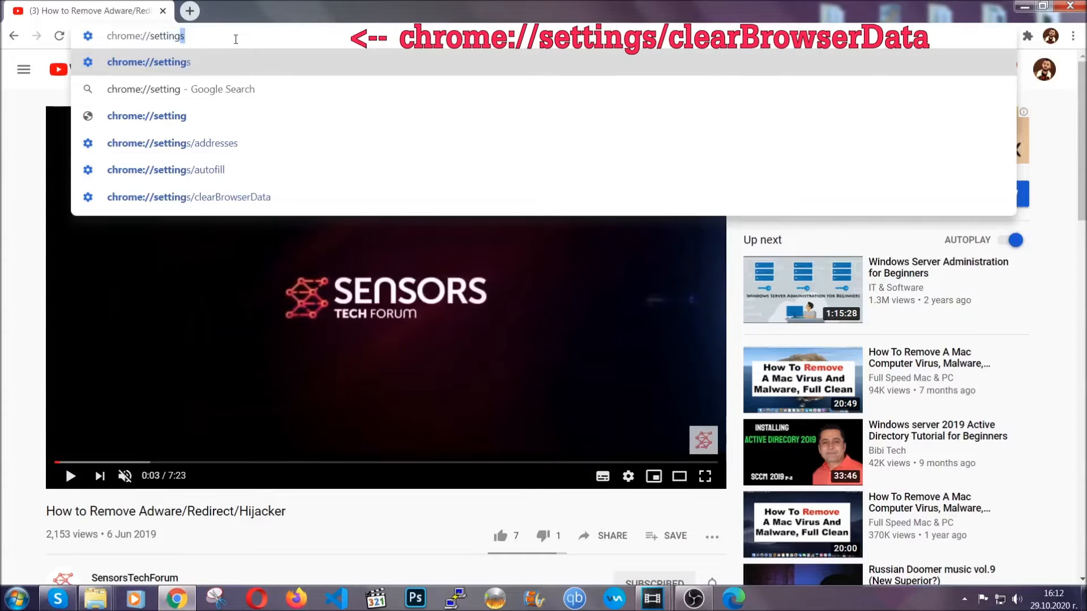
{"action": "type", "text": "/ce"}
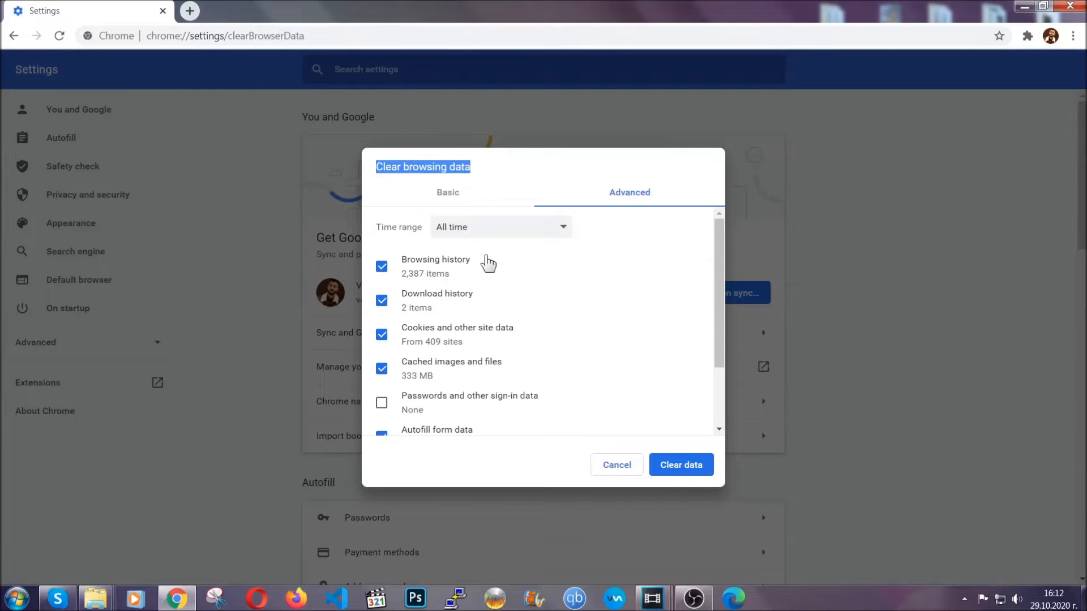
- Clear all-time history, cookies and cache with Passwords left unticked
{"action": "left_click", "coordinate": [500, 226]}
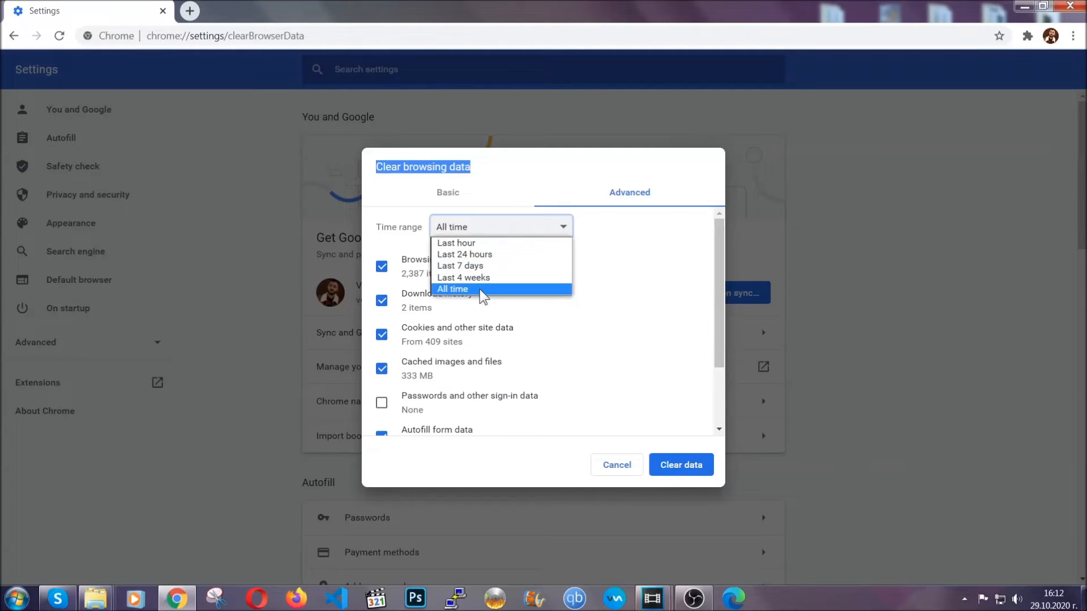
{"action": "left_click", "coordinate": [451, 288]}
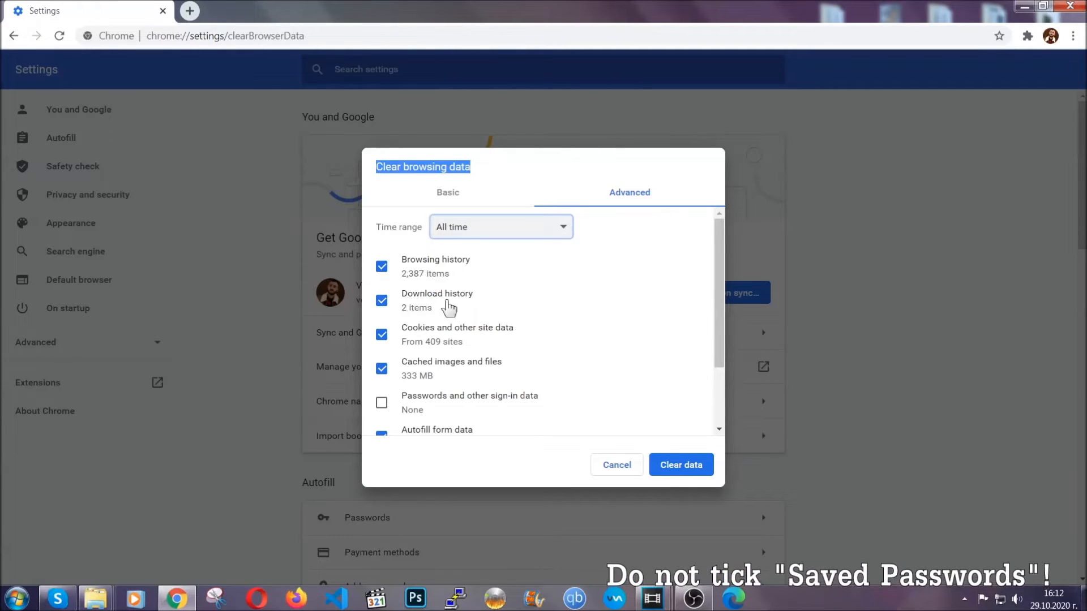
{"action": "scroll", "scroll_direction": "down", "scroll_amount": 3}
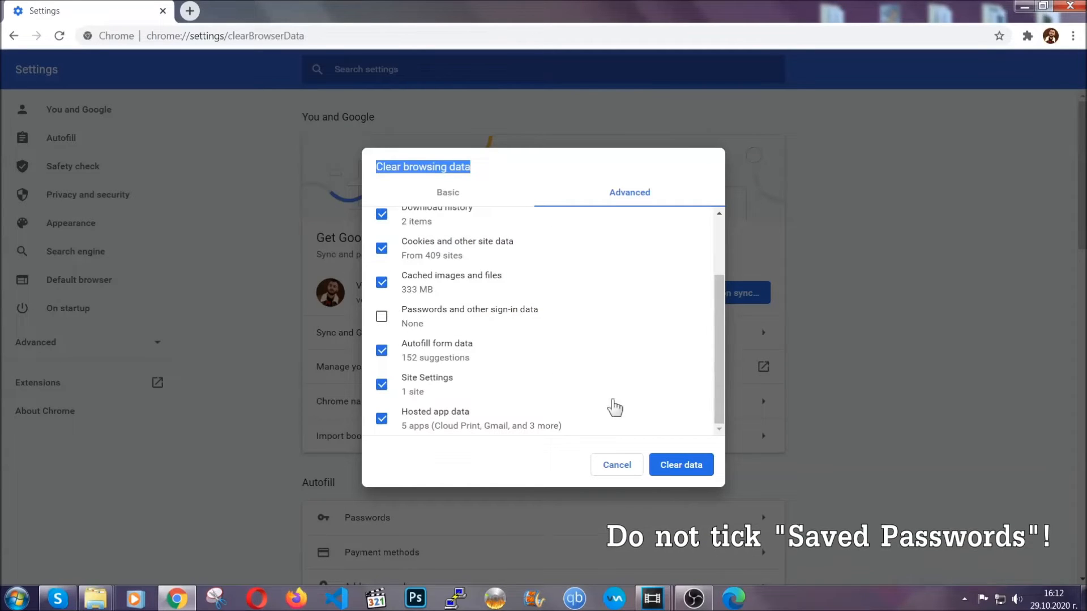
{"action": "left_click", "coordinate": [680, 464]}
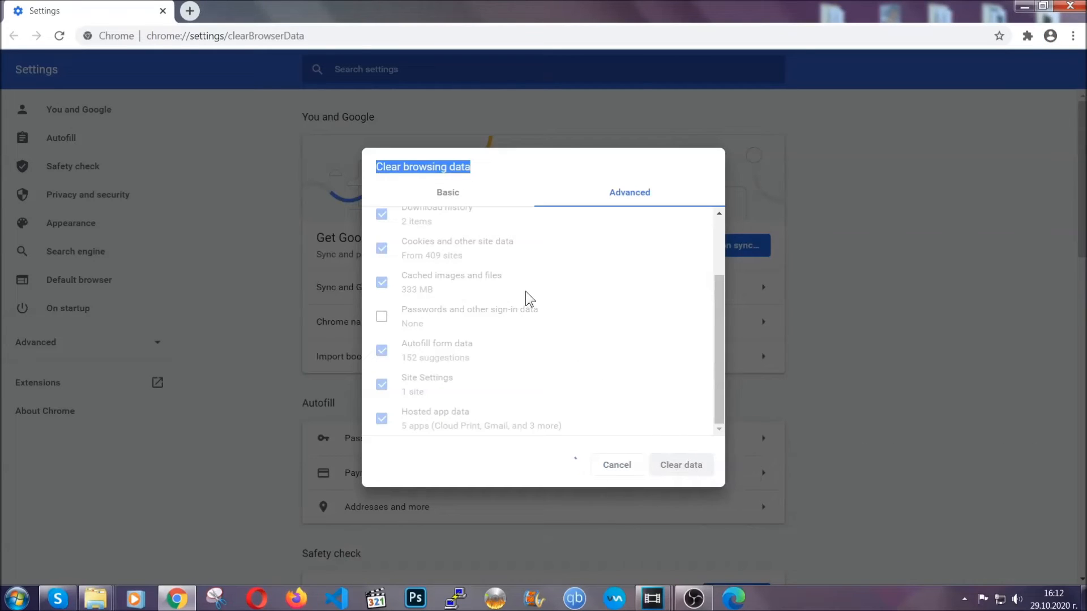
{"action": "left_click", "coordinate": [679, 465]}
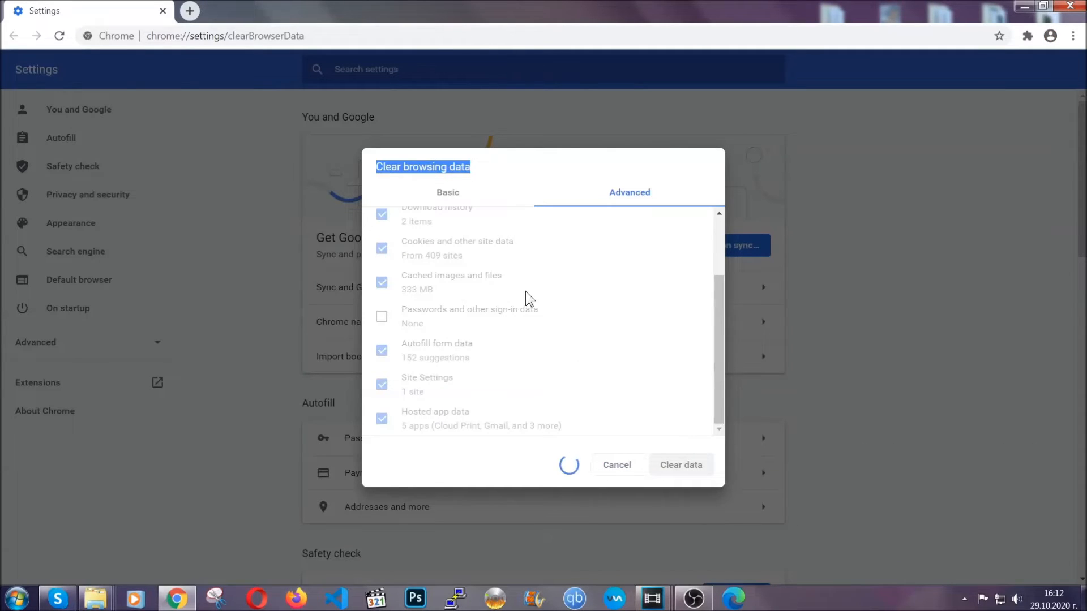
{"action": "left_click", "coordinate": [681, 464]}
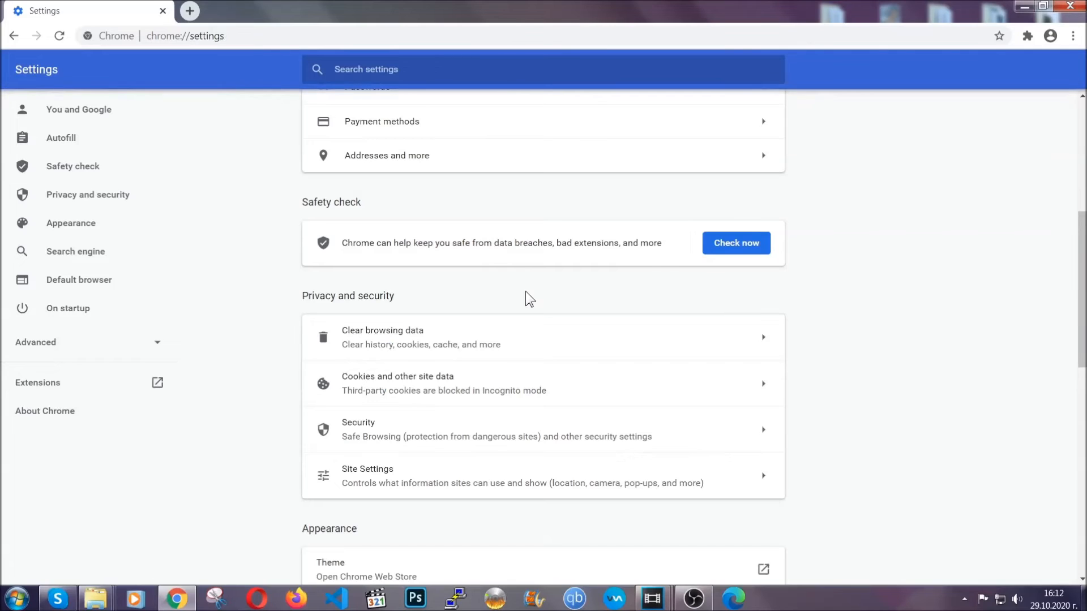
{"action": "mouse_move", "coordinate": [1073, 43]}
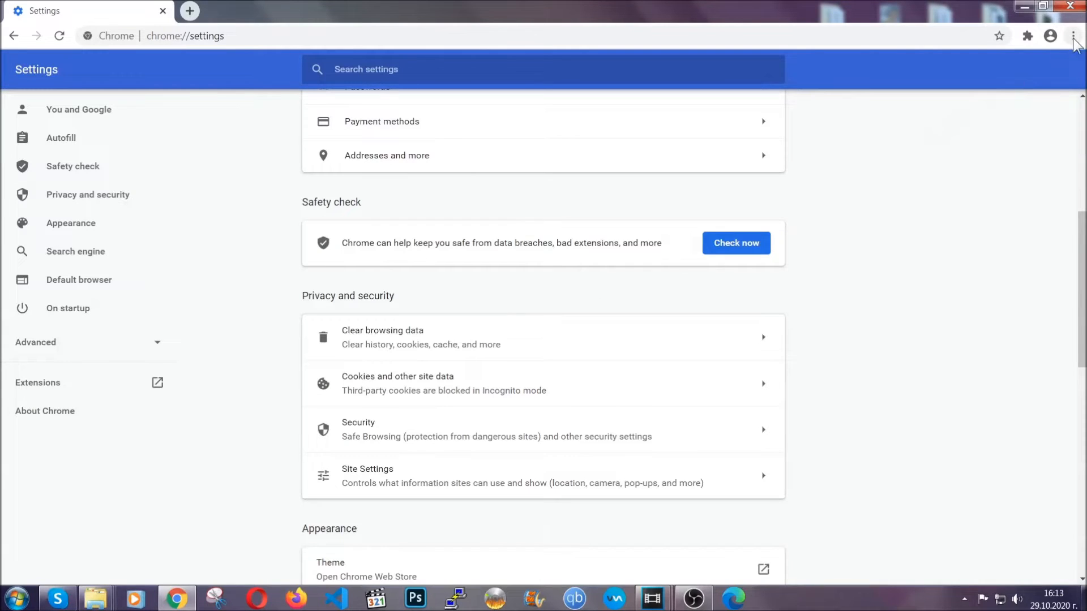
- Remove the Bulk Media Downloader extension from Chrome's extensions page
{"action": "left_click", "coordinate": [1074, 36]}
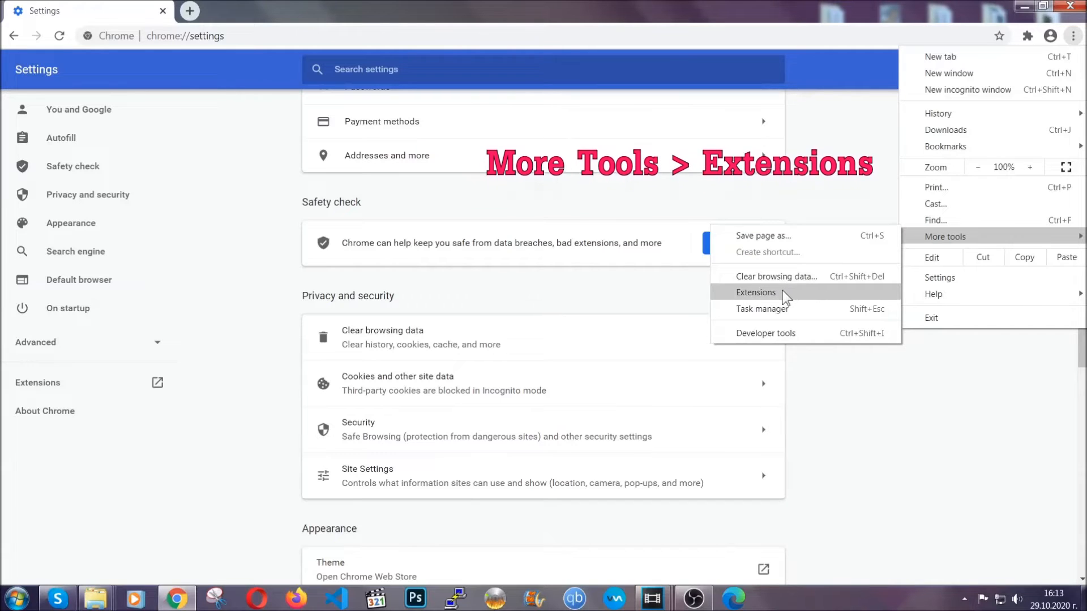
{"action": "left_click", "coordinate": [756, 292]}
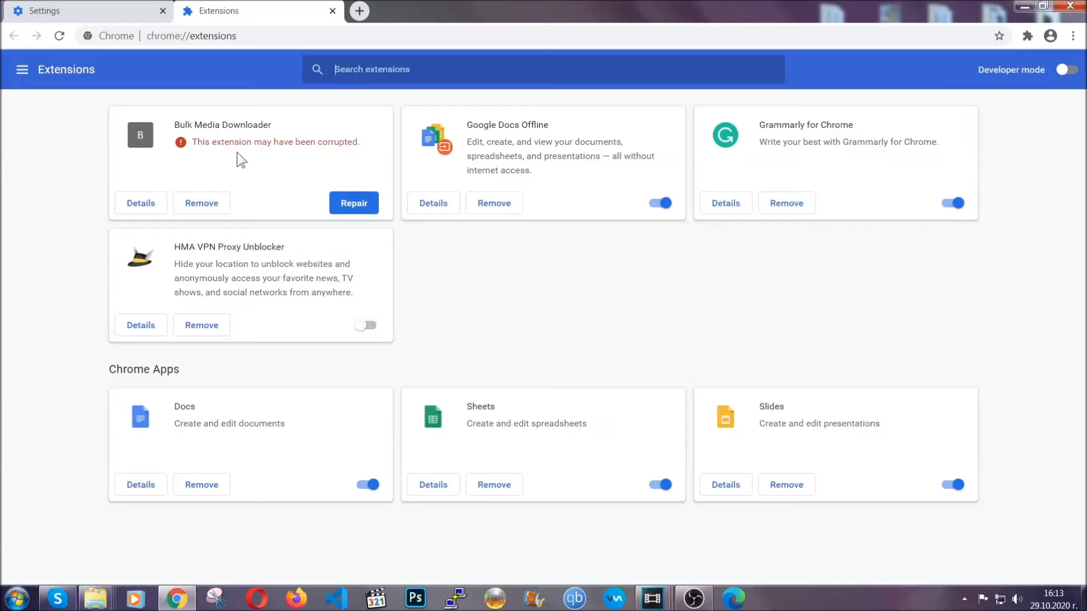
{"action": "left_click", "coordinate": [201, 203]}
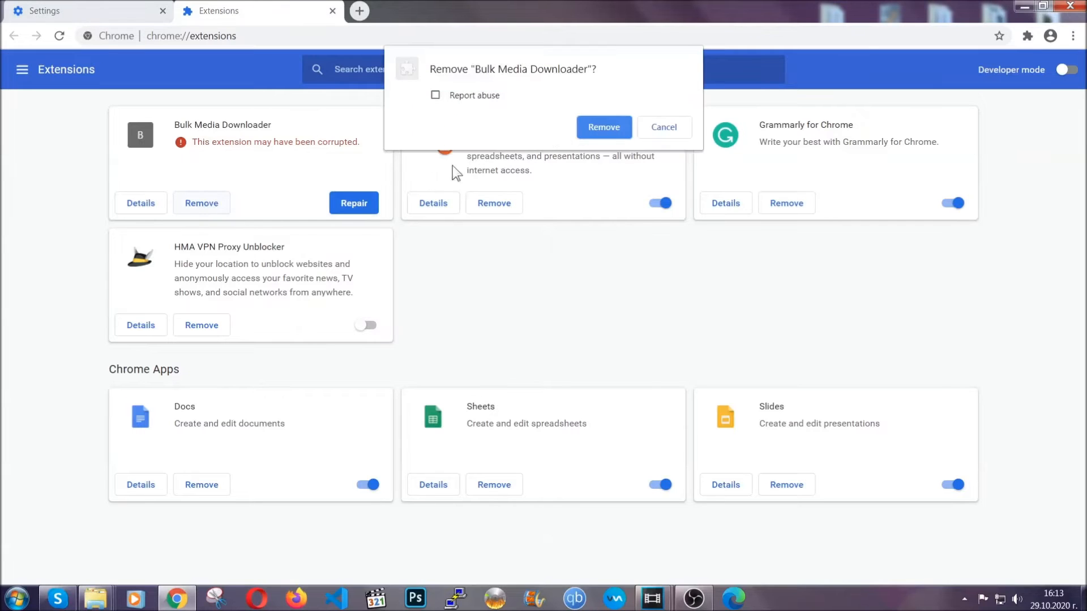
{"action": "left_click", "coordinate": [602, 126]}
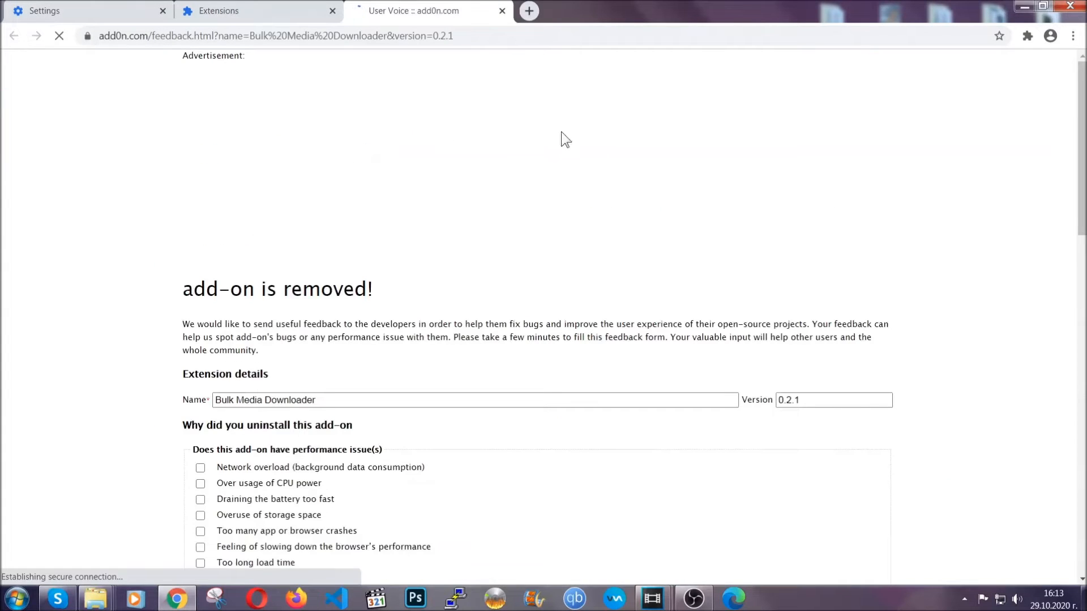
{"action": "left_click", "coordinate": [257, 10]}
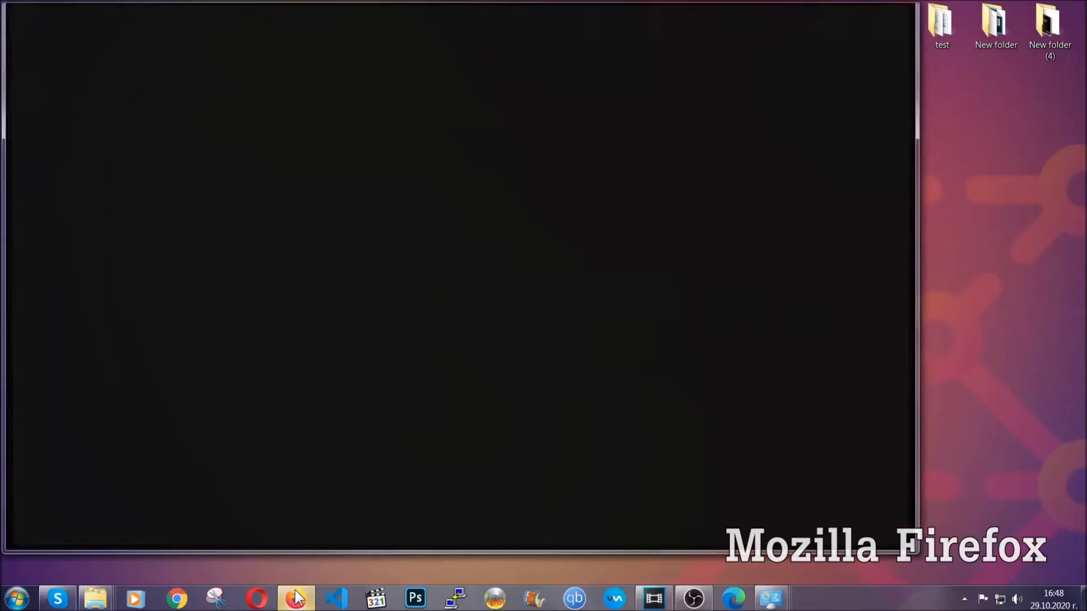
- Refresh Firefox from about:support and finish the Import Wizard, saving old data
{"action": "left_click", "coordinate": [297, 598]}
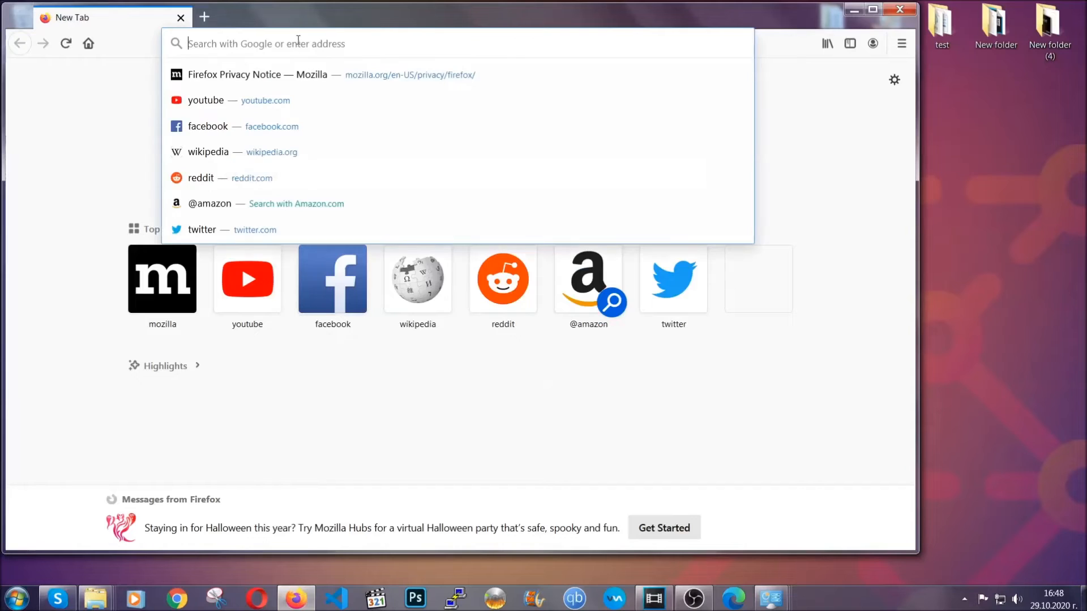
{"action": "type", "text": "about:support"}
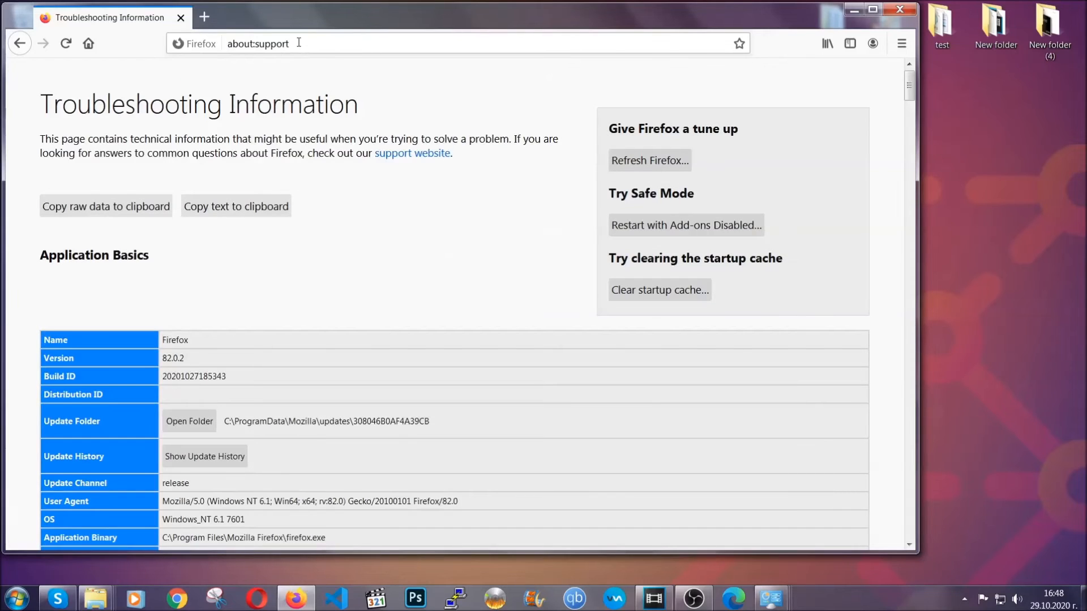
{"action": "mouse_move", "coordinate": [404, 234]}
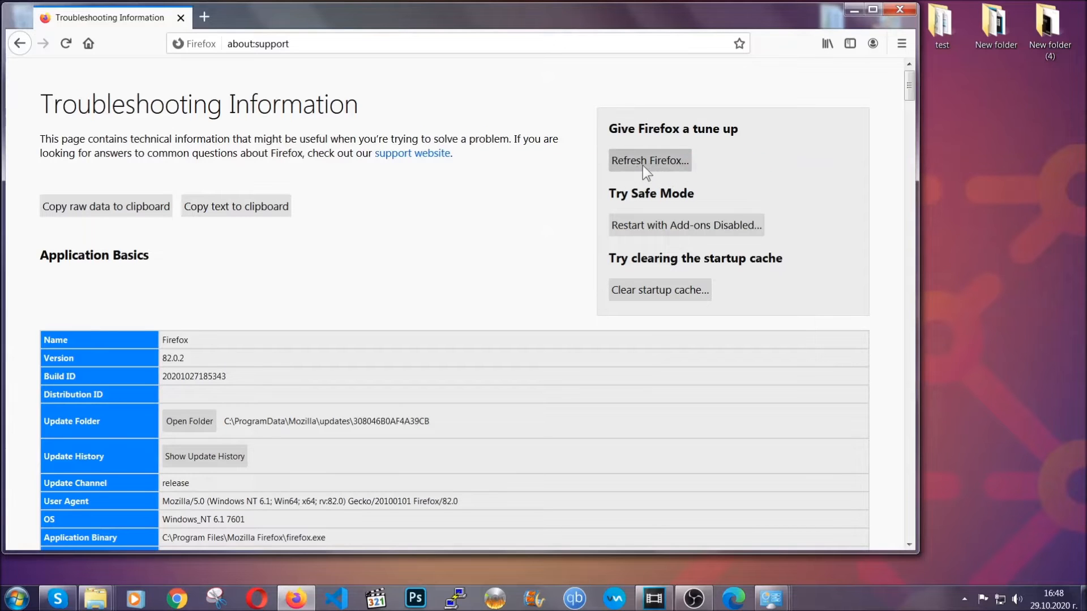
{"action": "left_click", "coordinate": [648, 160]}
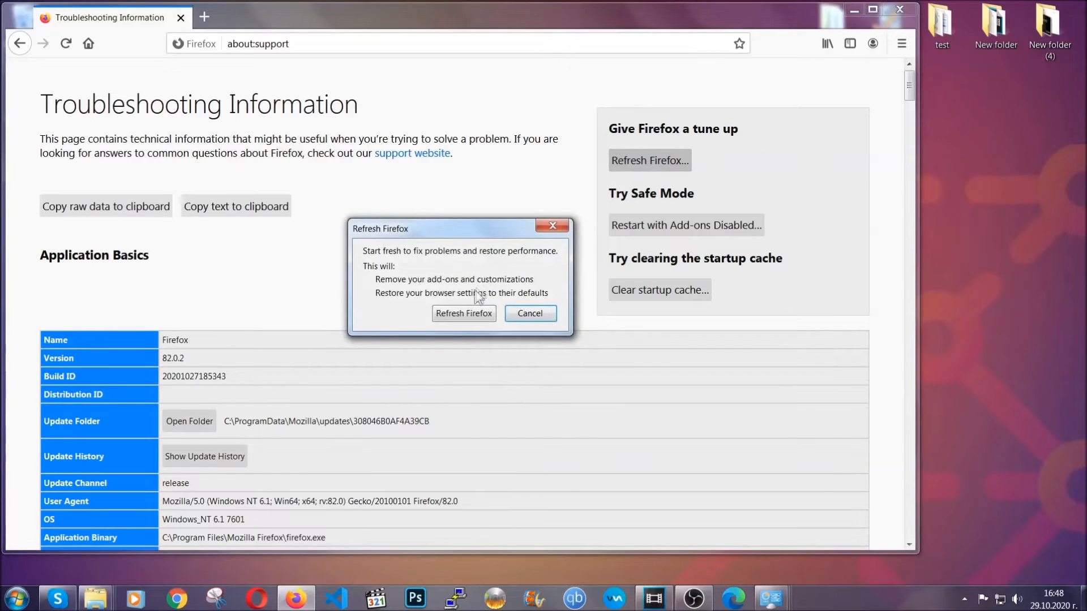
{"action": "left_click", "coordinate": [463, 313]}
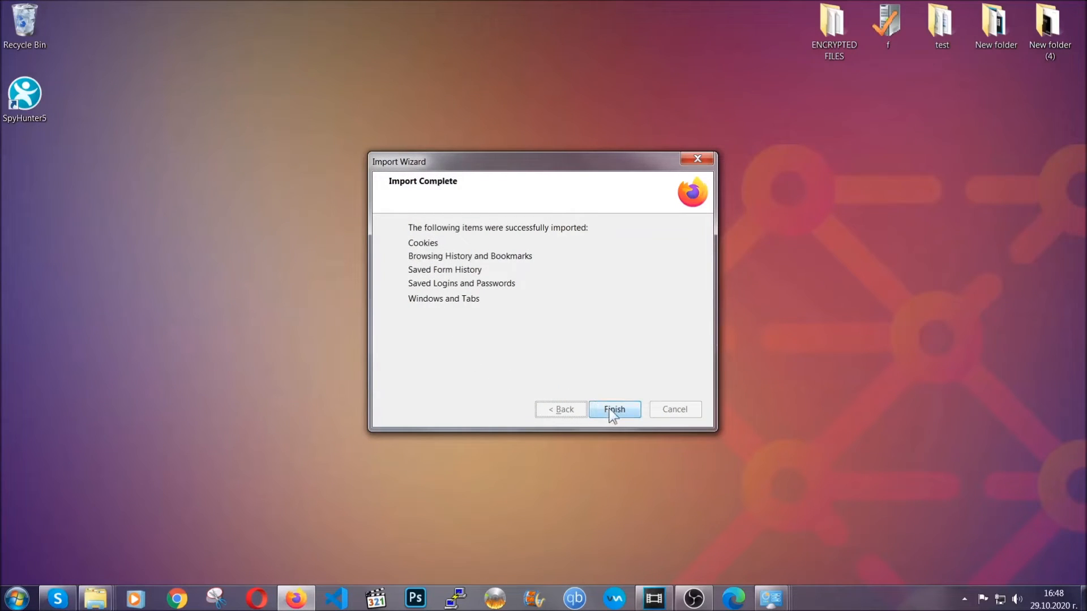
{"action": "left_click", "coordinate": [613, 408]}
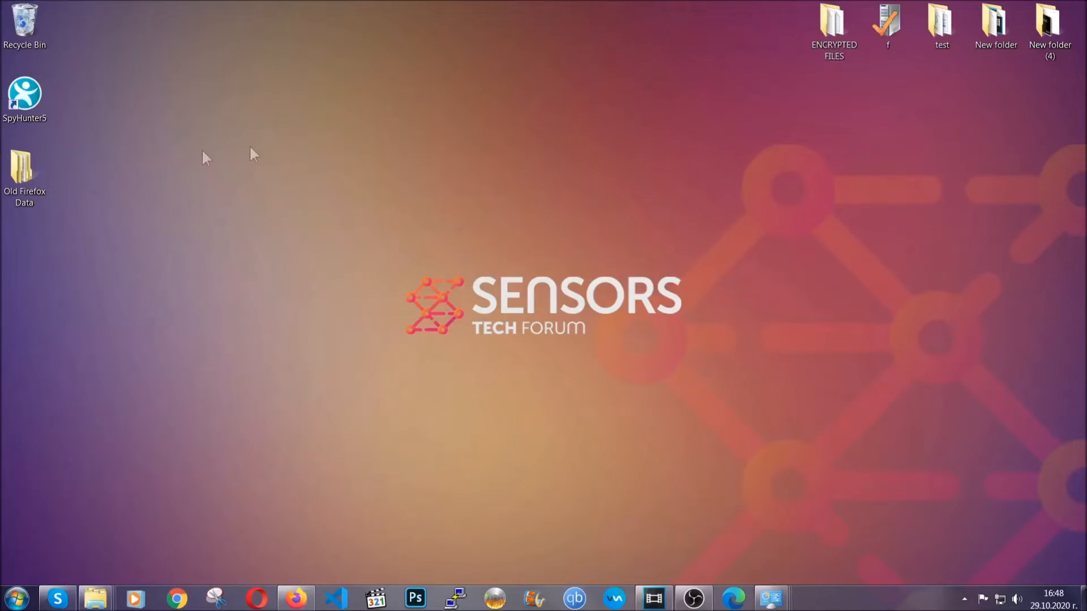
{"action": "left_click", "coordinate": [24, 173]}
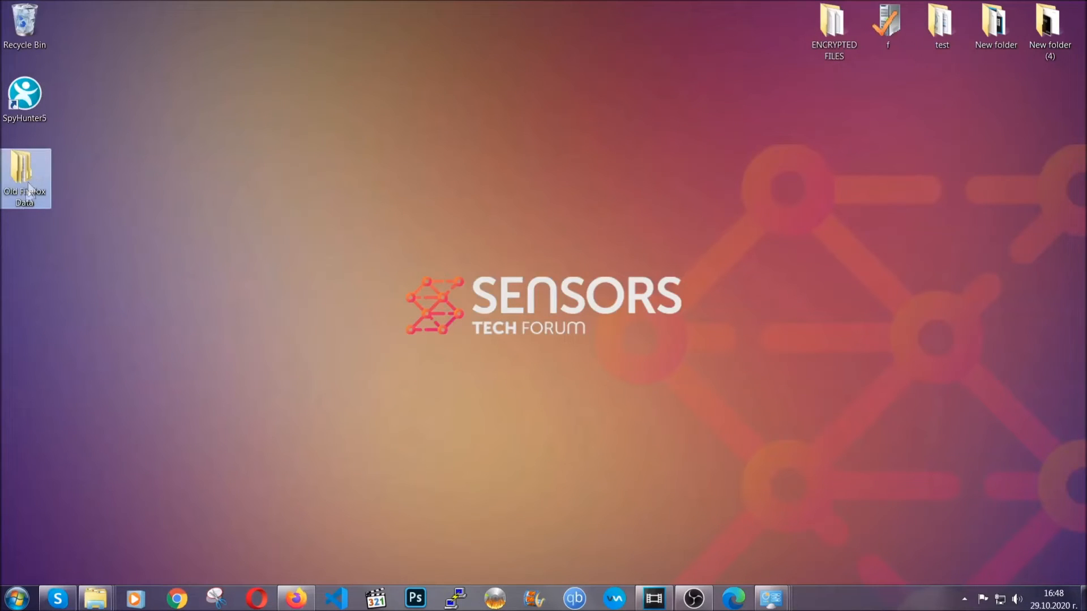
{"action": "mouse_move", "coordinate": [25, 177]}
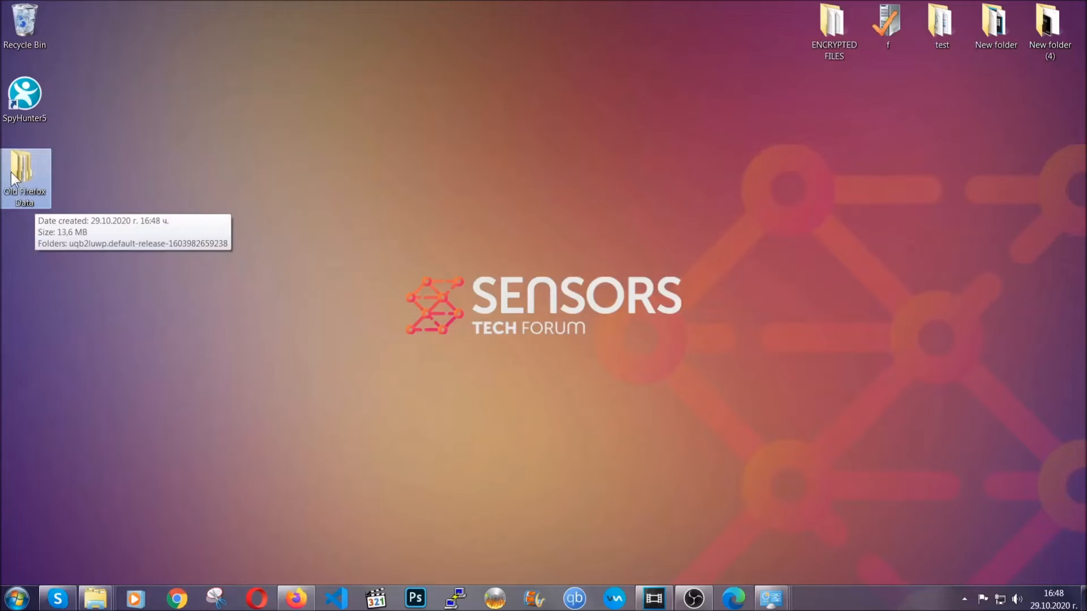
{"action": "mouse_move", "coordinate": [584, 270]}
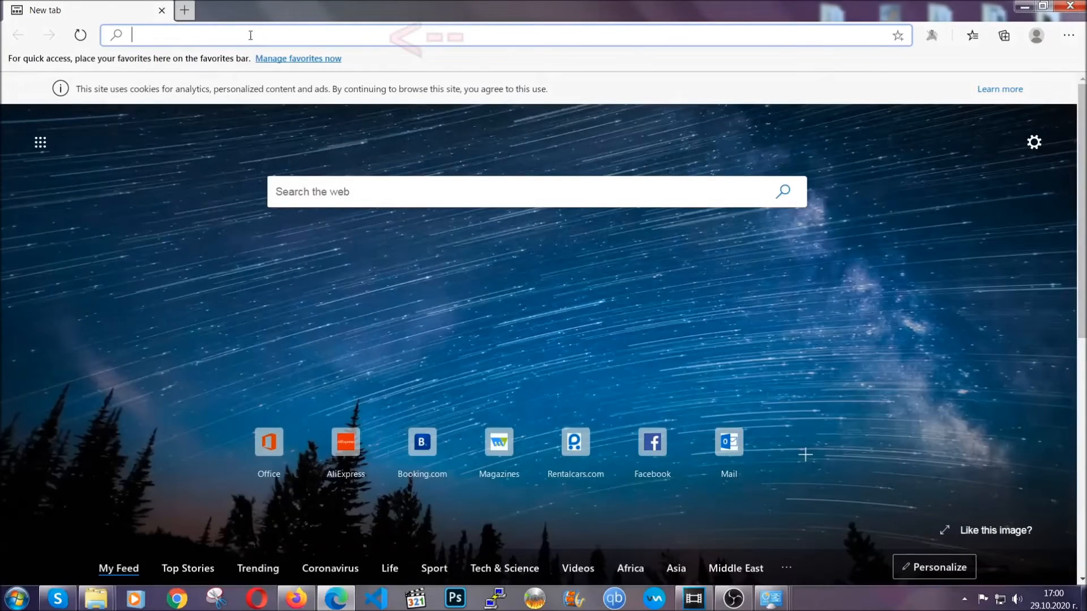
- Clear Edge's all-time browsing data from settings, leaving Passwords unchecked
{"action": "type", "text": "edge://version"}
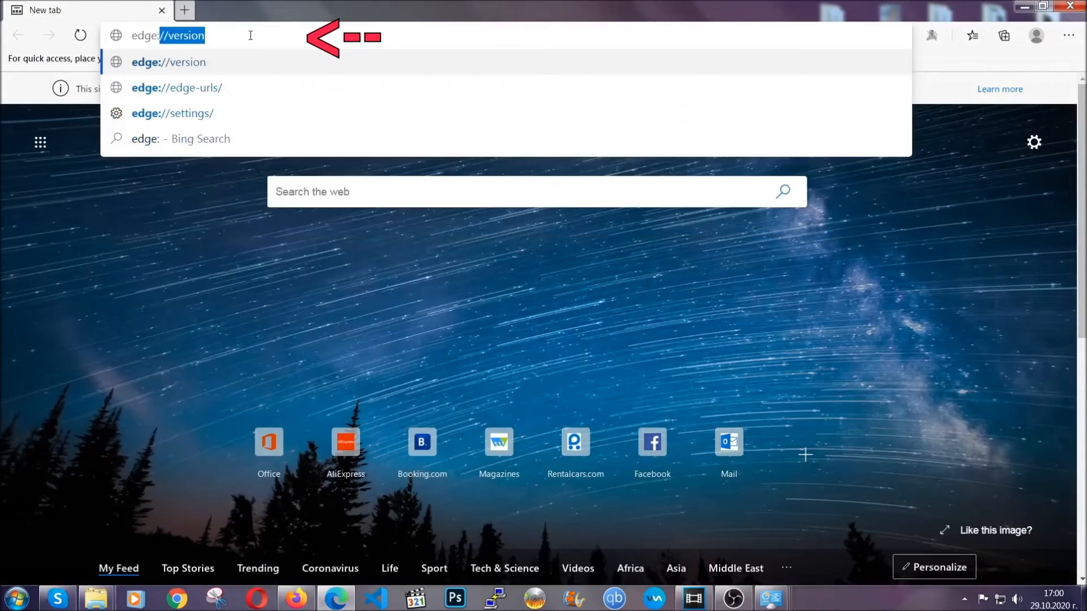
{"action": "type", "text": "edge://settings/clearBrowserData"}
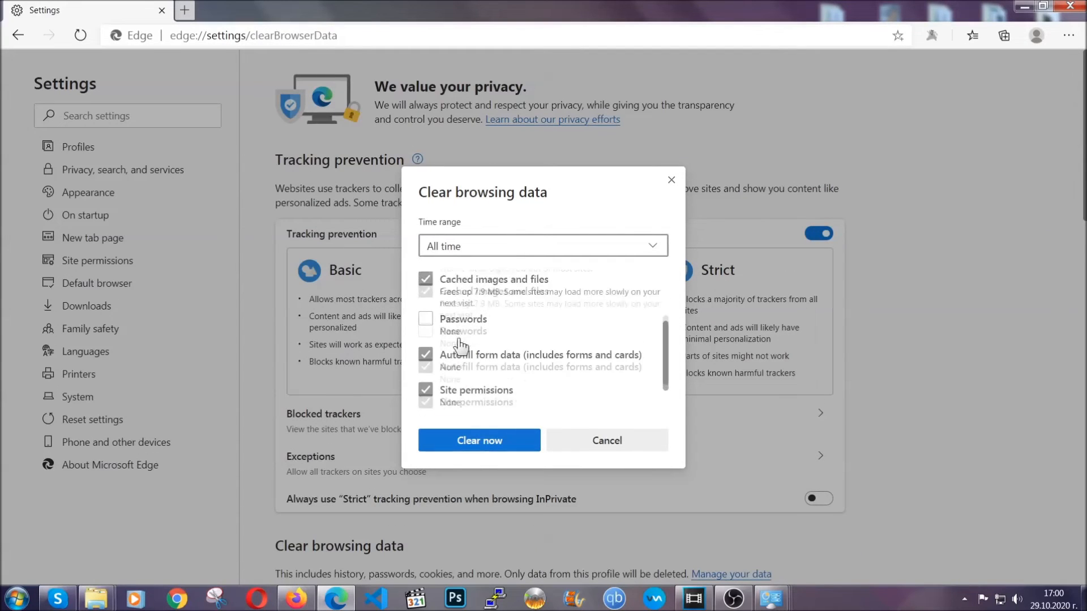
{"action": "scroll", "scroll_direction": "down", "scroll_amount": 3}
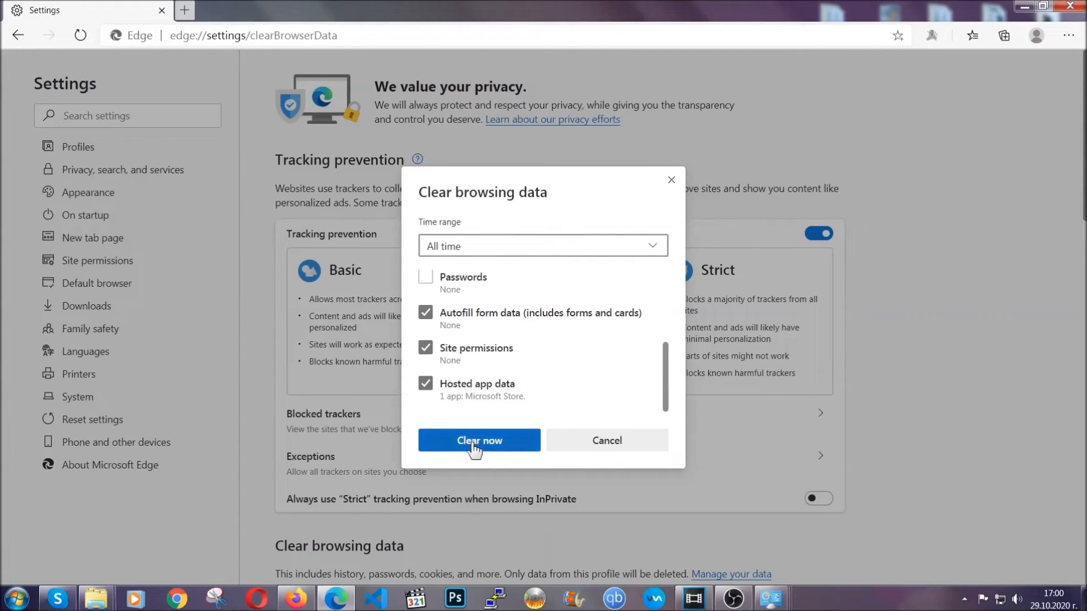
{"action": "left_click", "coordinate": [479, 440]}
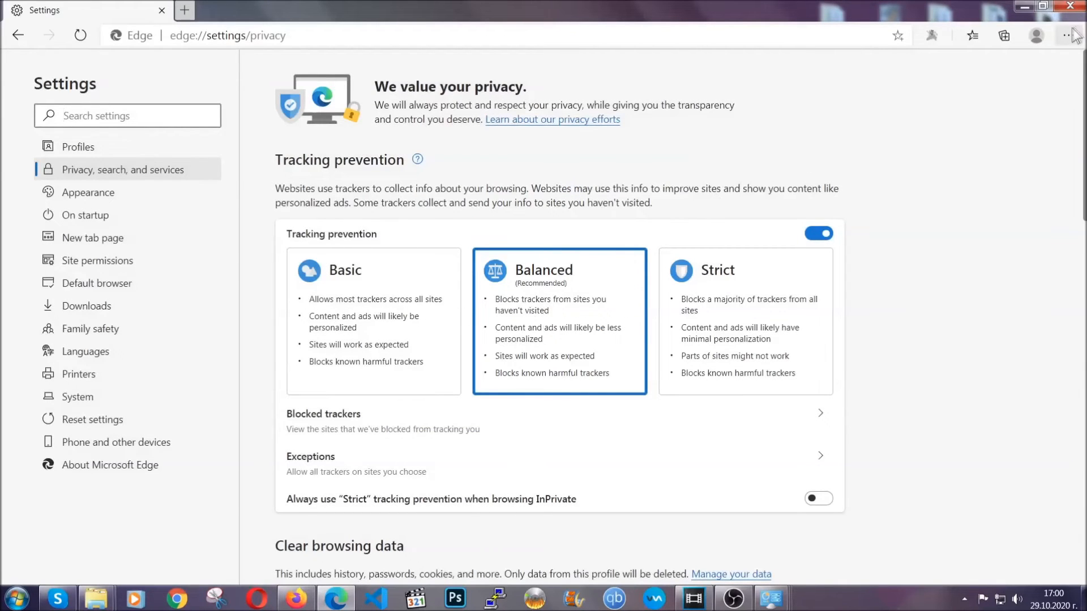
- Remove the Microsoft Store extension from Edge, then close the browser
{"action": "left_click", "coordinate": [1068, 35]}
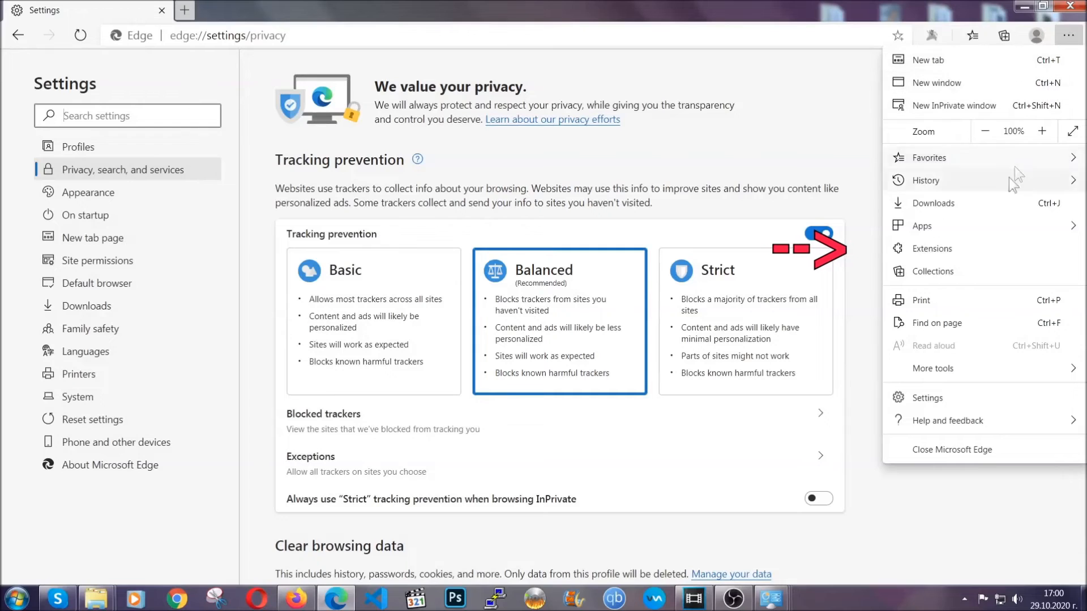
{"action": "left_click", "coordinate": [932, 248]}
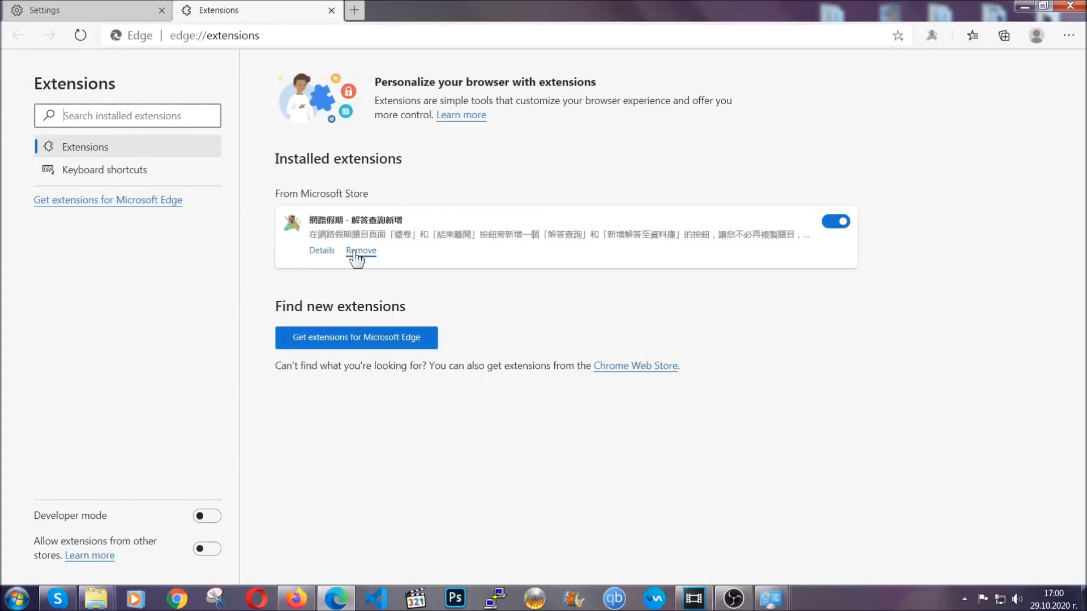
{"action": "left_click", "coordinate": [361, 250]}
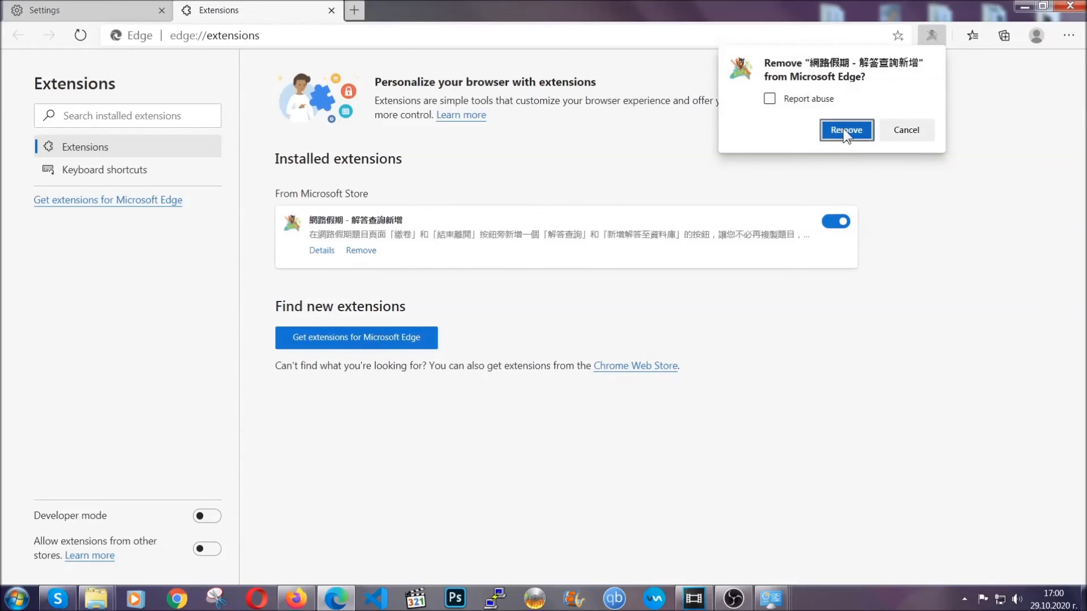
{"action": "left_click", "coordinate": [845, 130]}
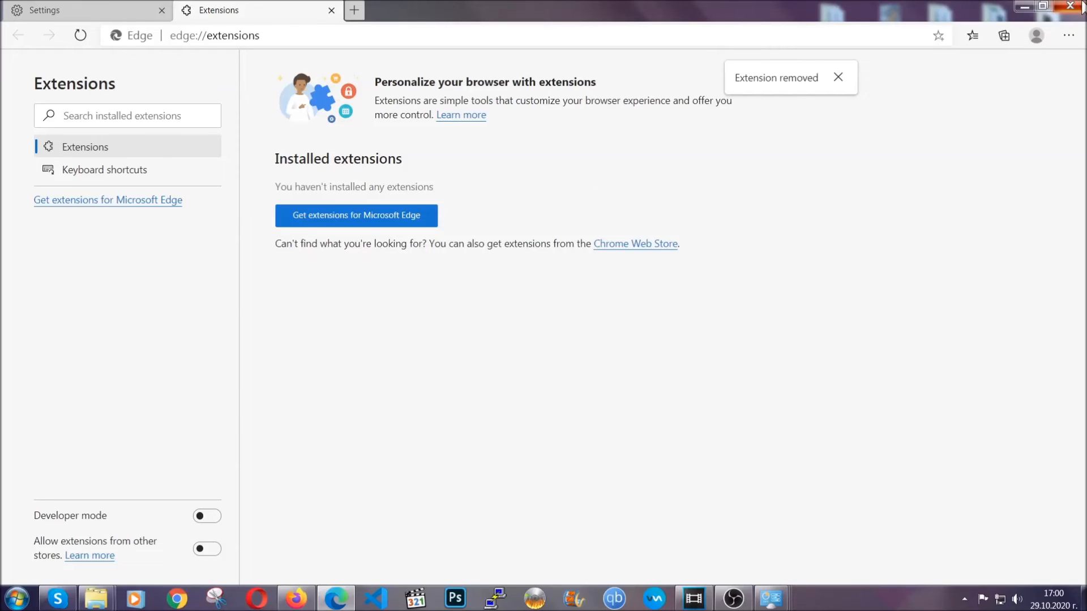
{"action": "left_click", "coordinate": [1075, 6]}
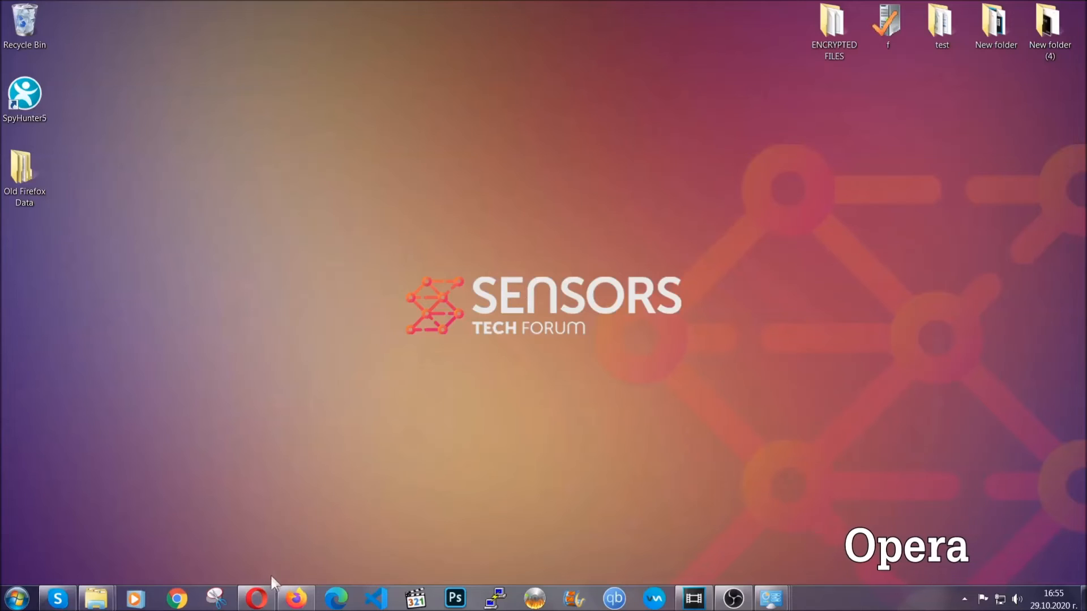
- Launch Opera and go to opera://settings/clearBrowserData
{"action": "left_click", "coordinate": [256, 597]}
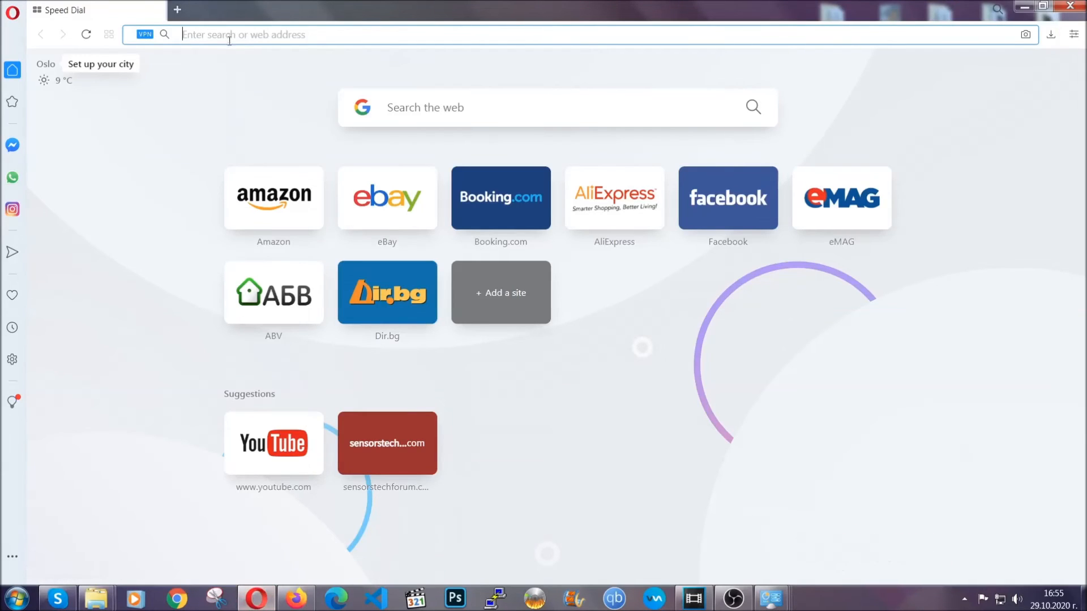
{"action": "type", "text": "opera://settings/c"}
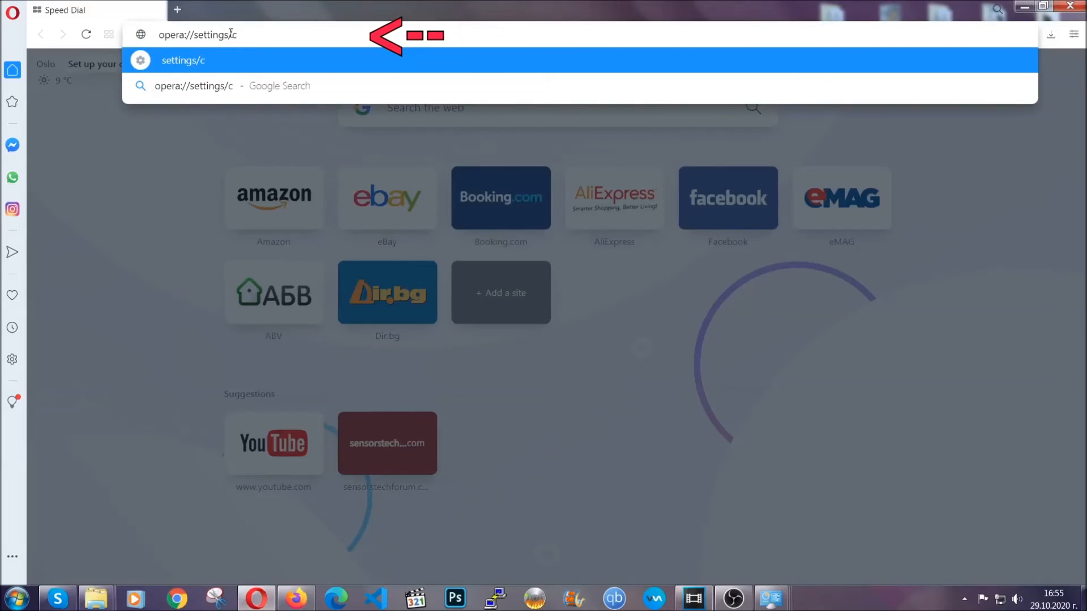
{"action": "type", "text": "learBr"}
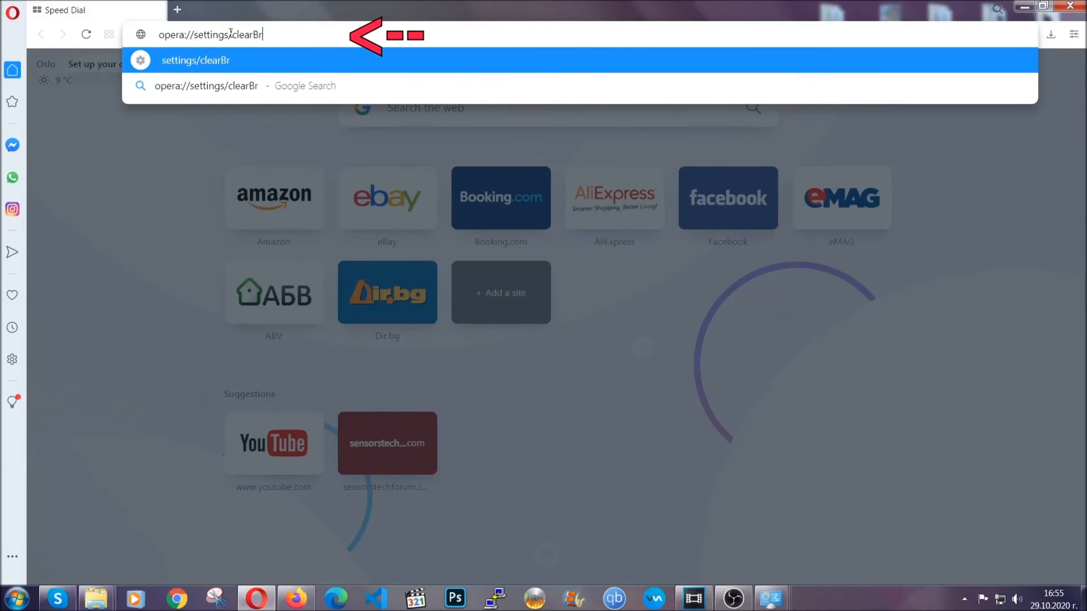
{"action": "type", "text": "owserData"}
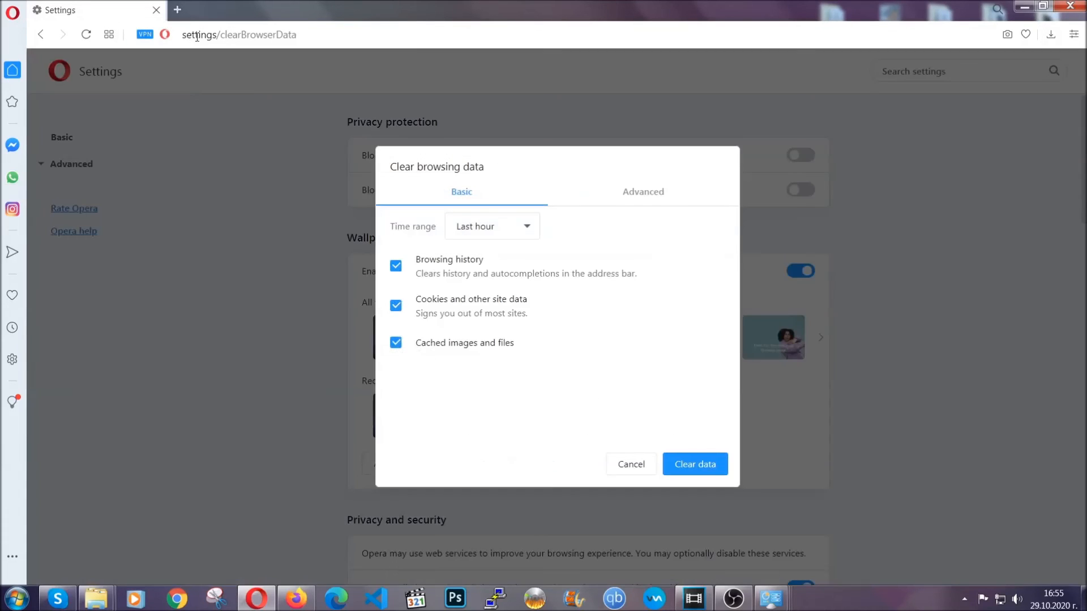
{"action": "mouse_move", "coordinate": [643, 192]}
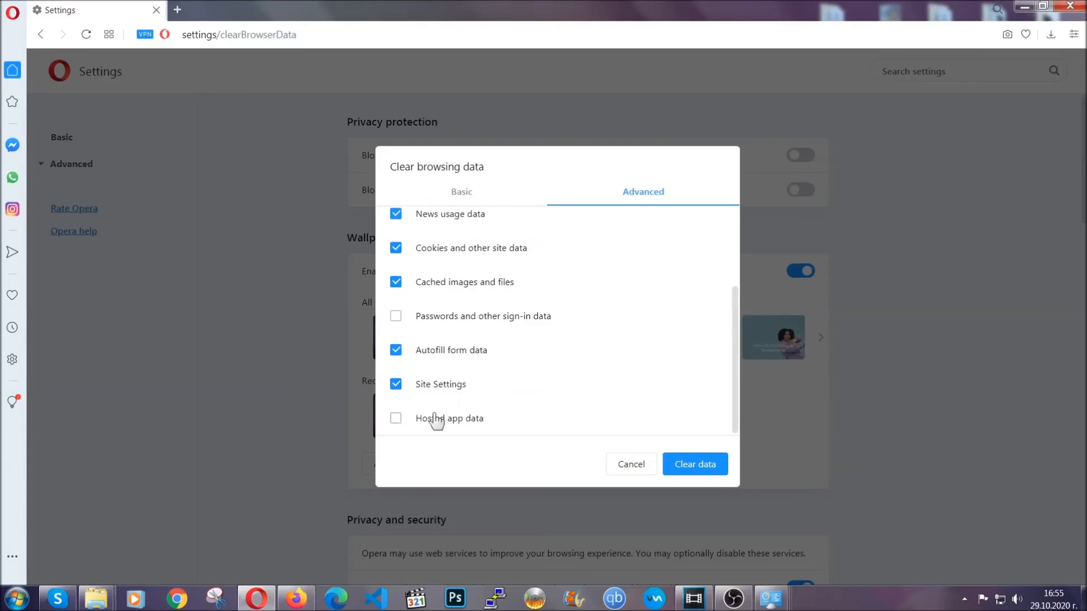
- Tick Hosted app data, keep Passwords unchecked, and clear Opera's browsing data
{"action": "left_click", "coordinate": [395, 418]}
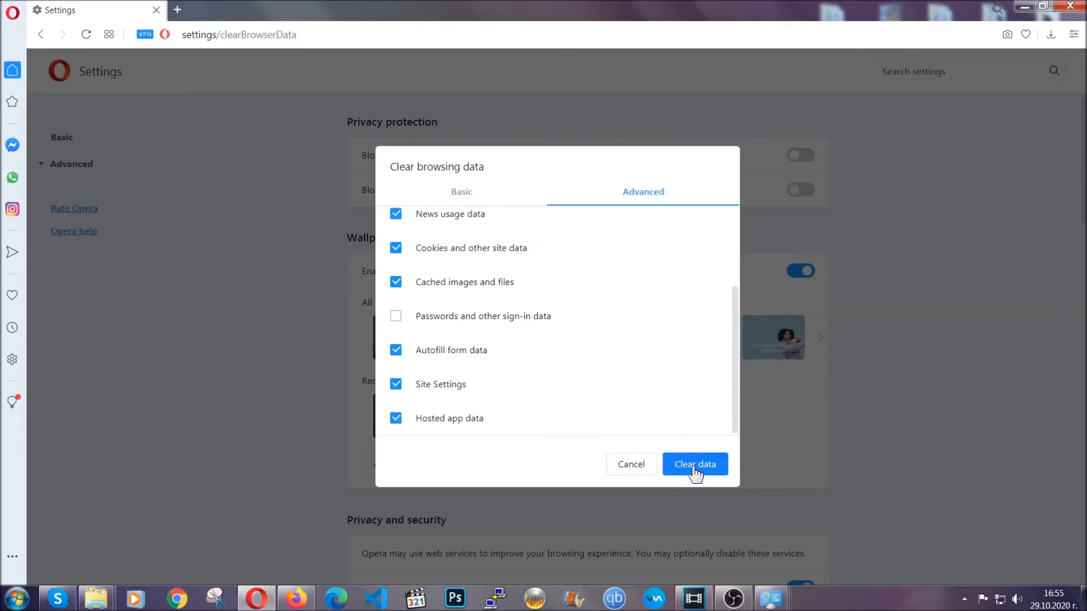
{"action": "left_click", "coordinate": [694, 464]}
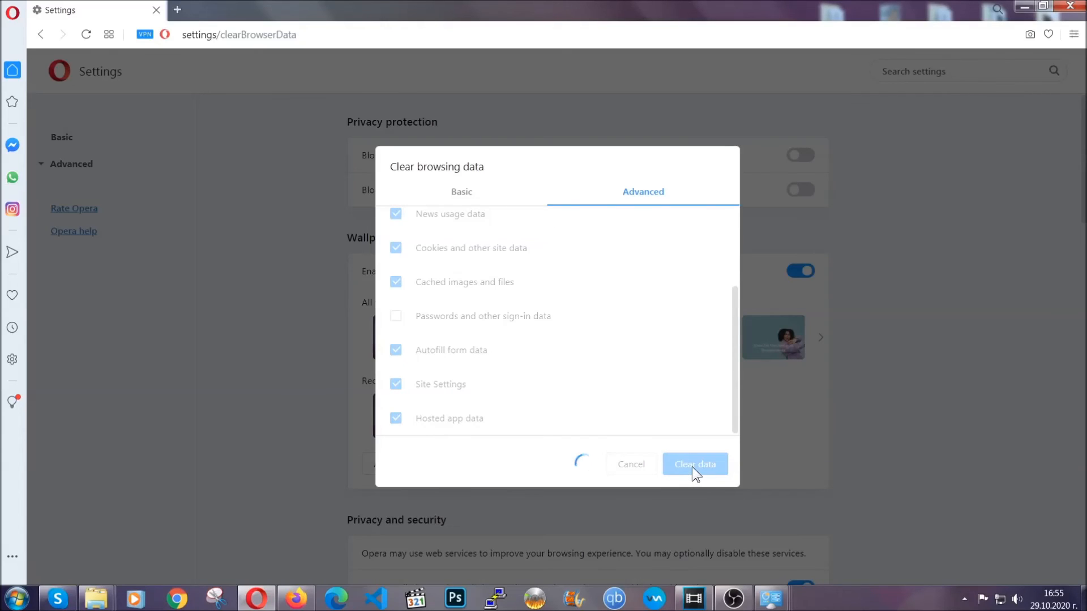
{"action": "left_click", "coordinate": [694, 464]}
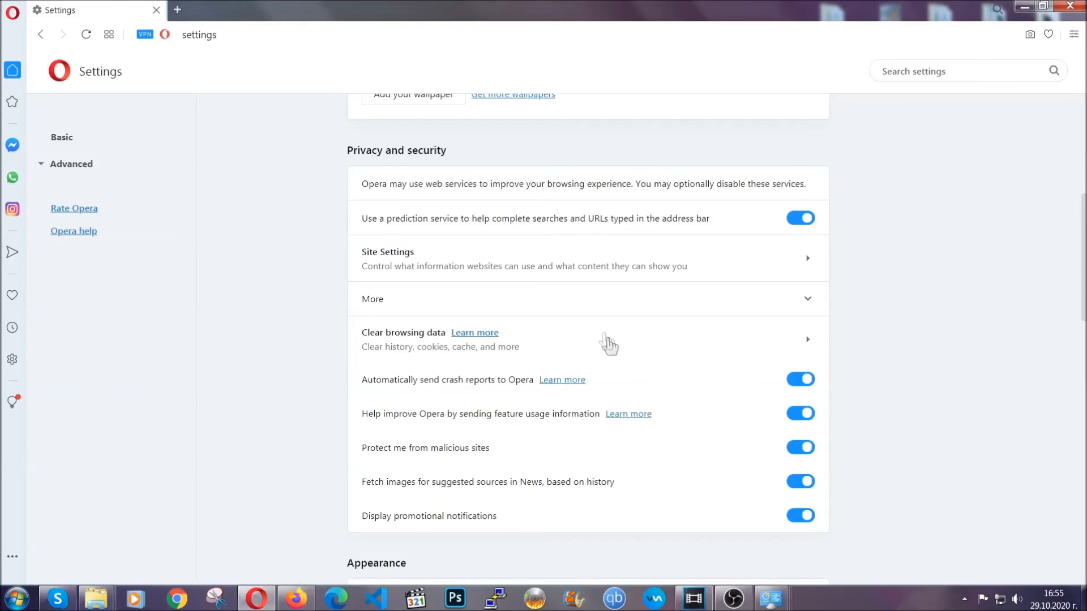